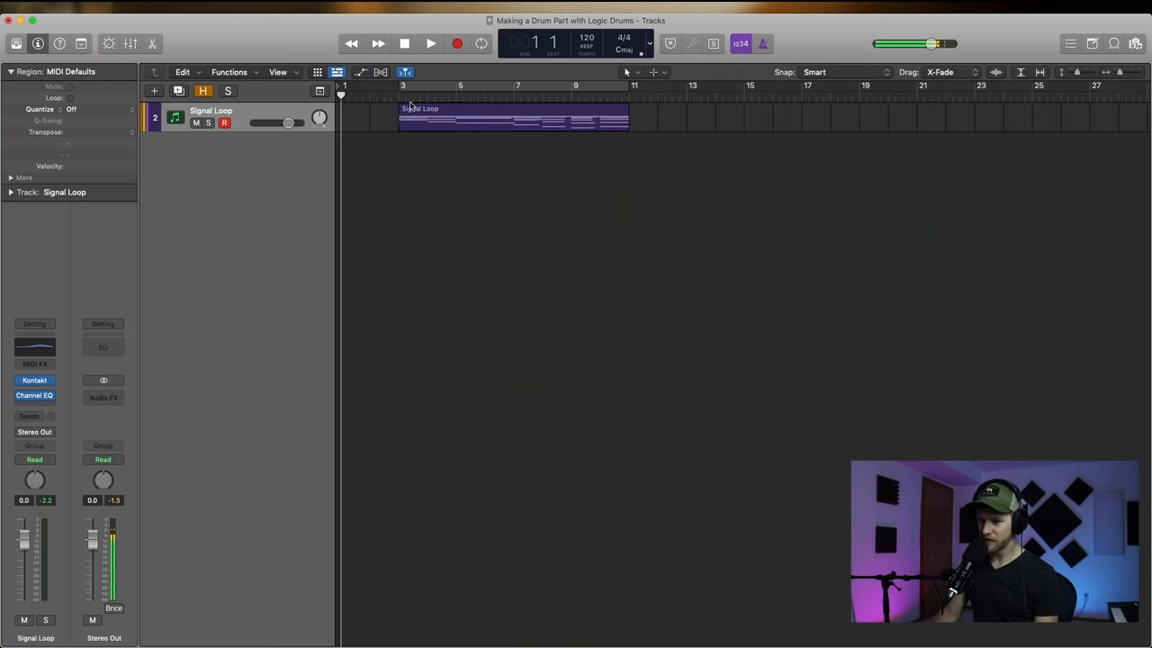
- Play back the Signal Loop synth track once and stop
{"action": "left_click", "coordinate": [400, 96]}
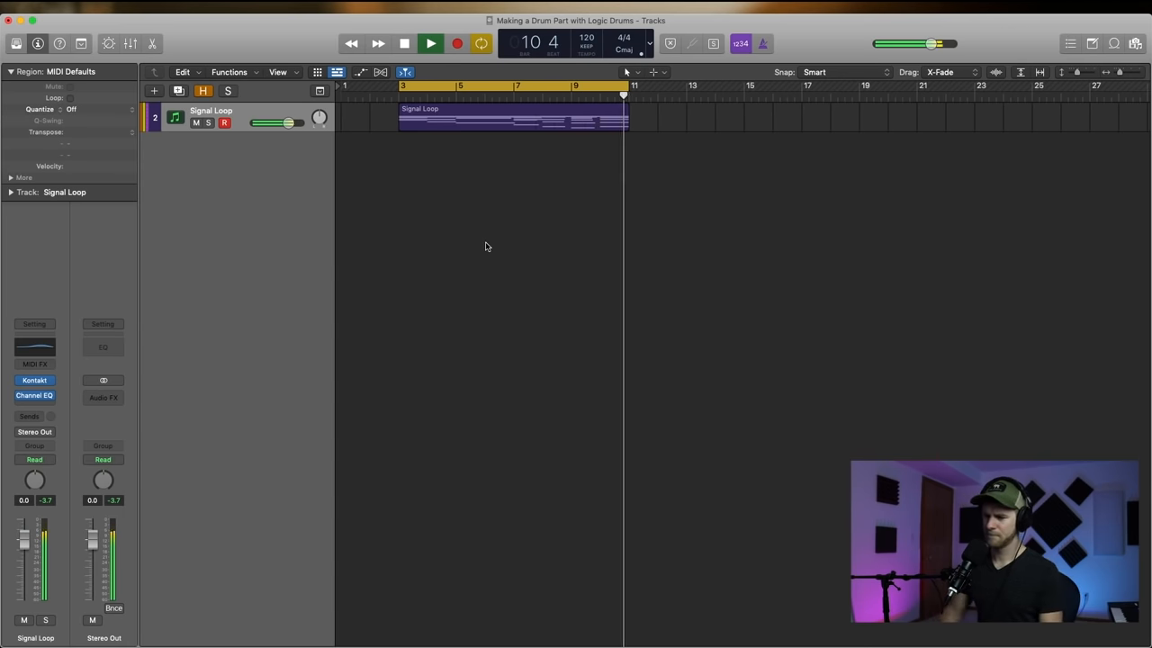
{"action": "left_click", "coordinate": [403, 43]}
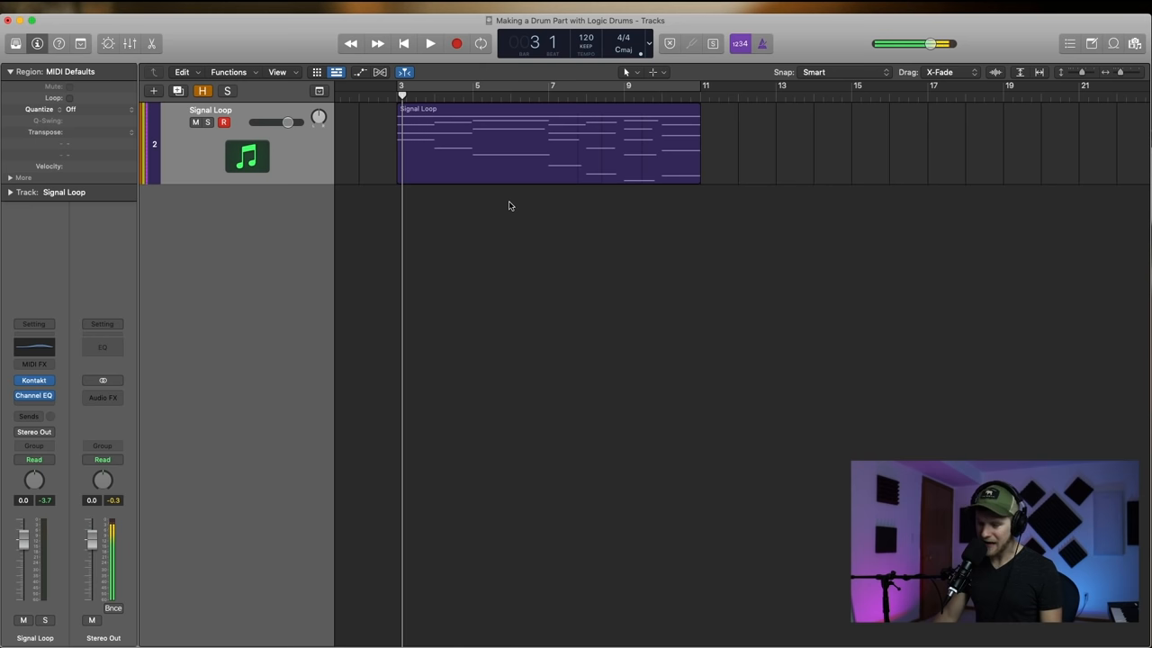
{"action": "left_click", "coordinate": [548, 144]}
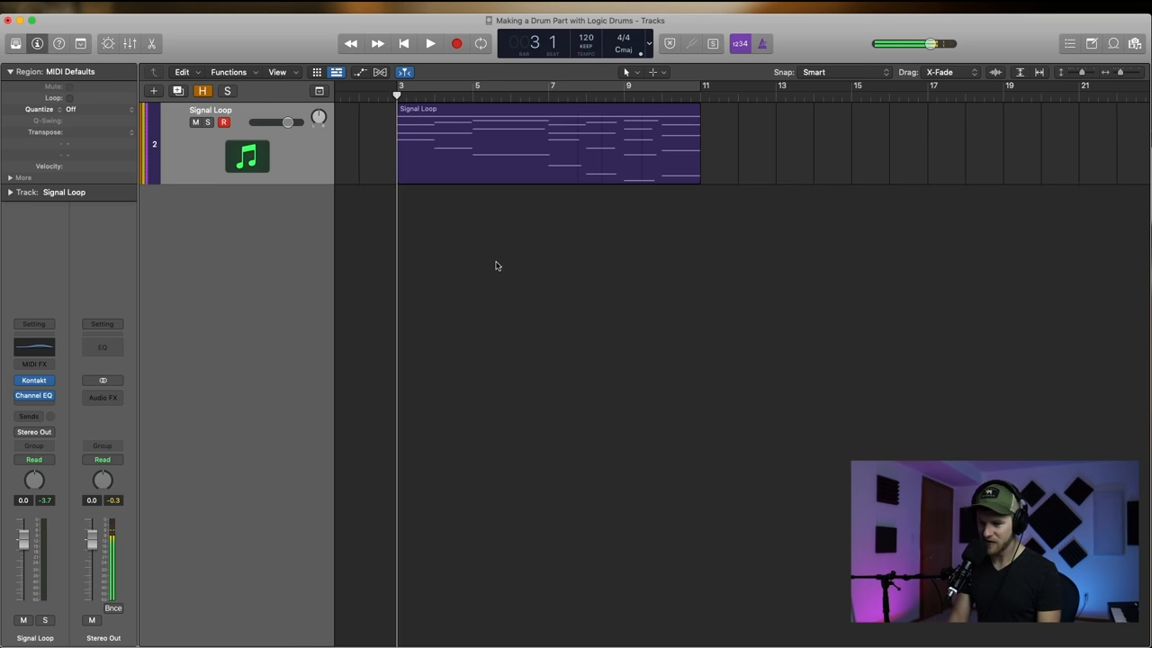
- Create several new empty Software Instrument tracks below the Signal Loop track
{"action": "left_click", "coordinate": [153, 90]}
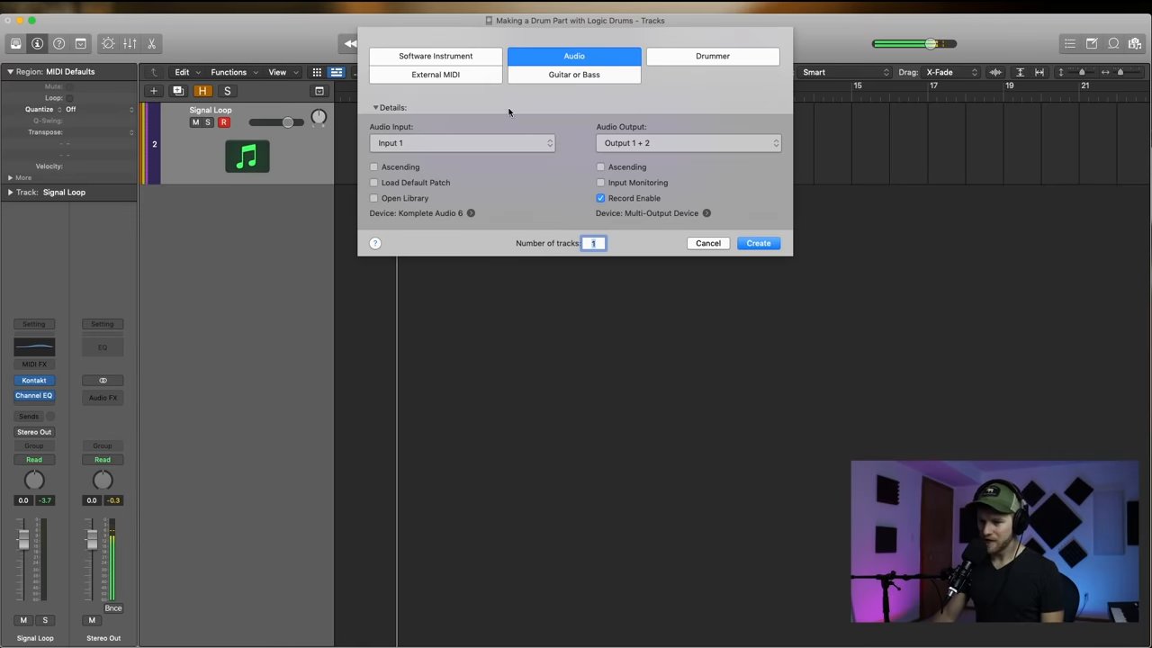
{"action": "left_click", "coordinate": [436, 56]}
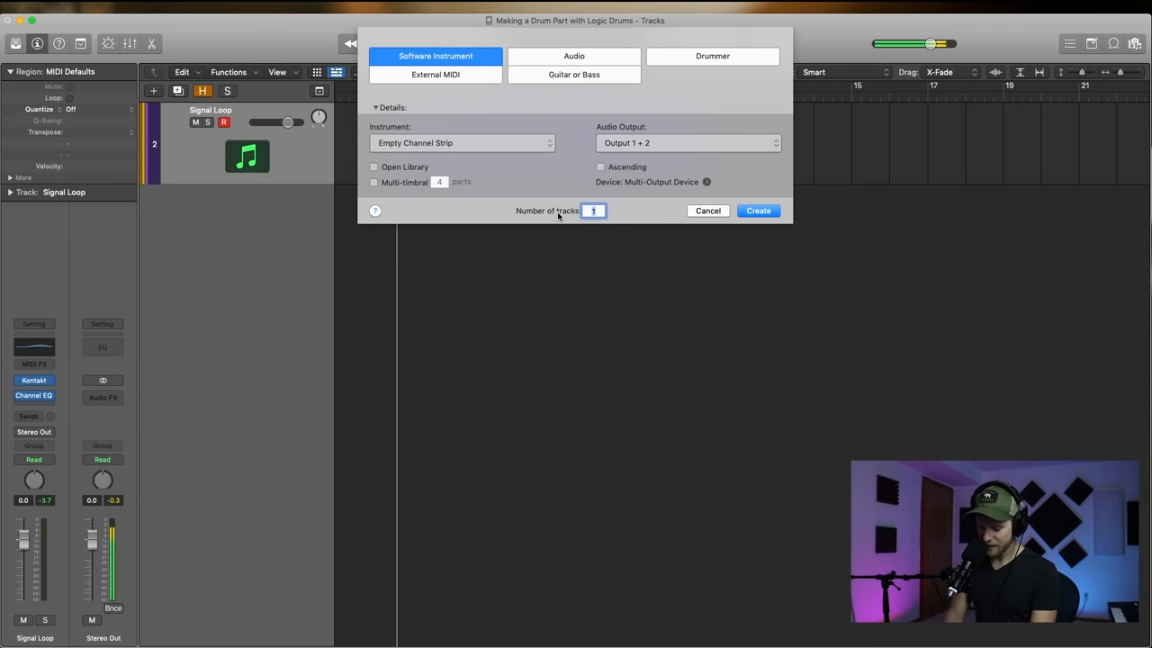
{"action": "left_click", "coordinate": [758, 211]}
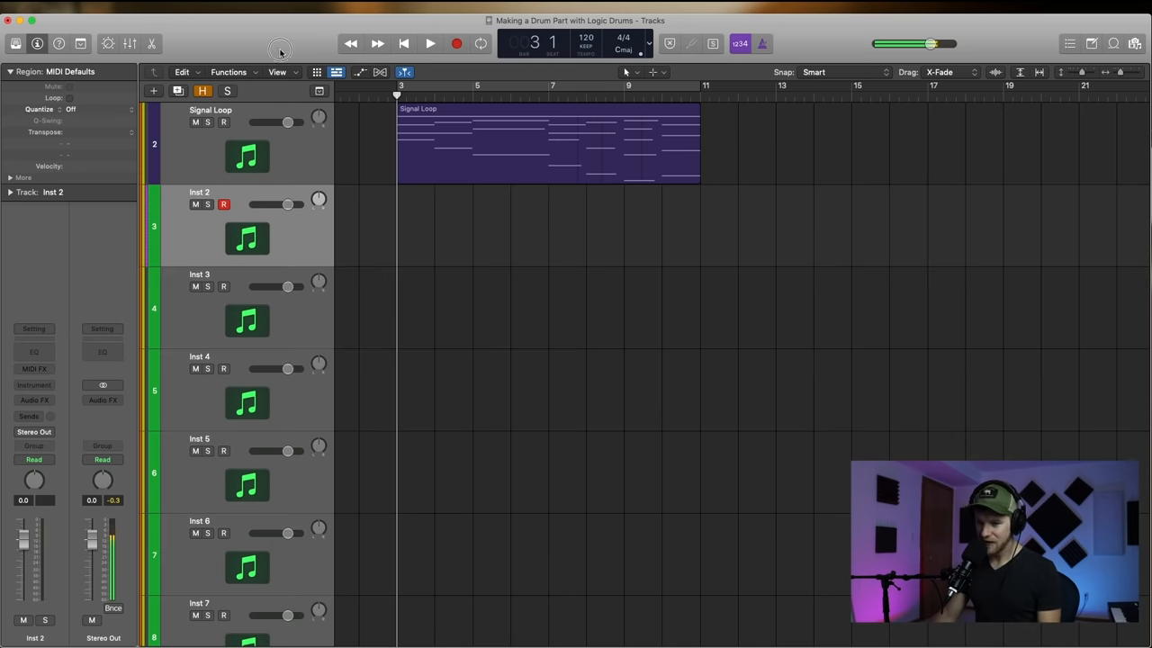
{"action": "mouse_move", "coordinate": [302, 244]}
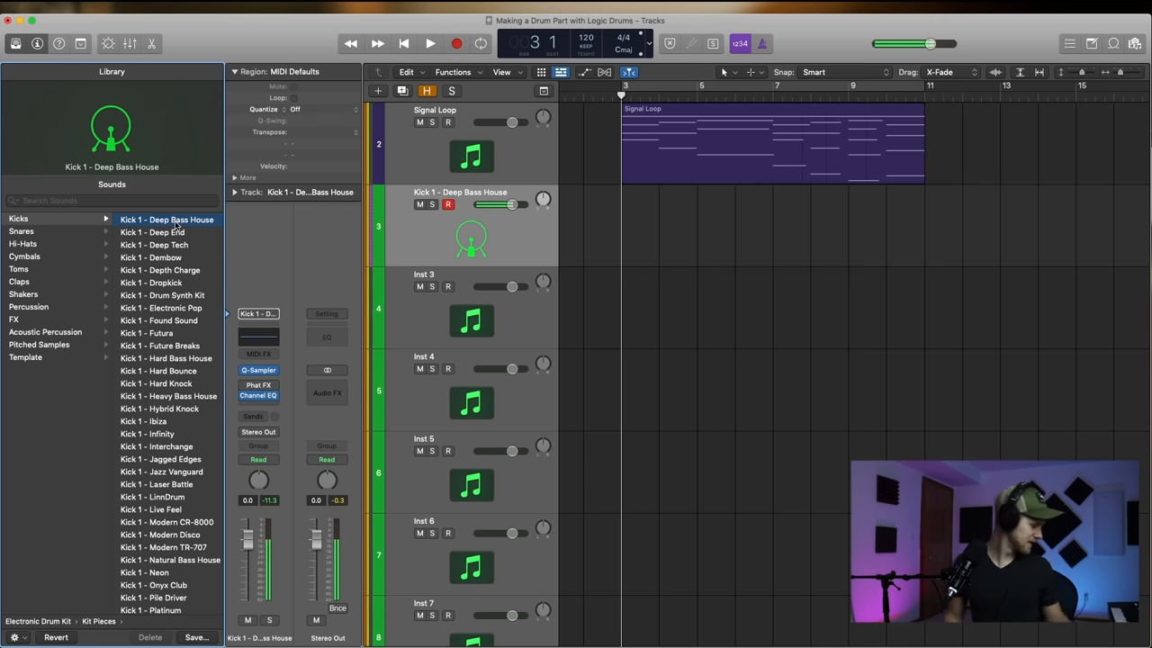
- Load Kick 1 - Depth Charge from the Library and audition it against the song
{"action": "left_click", "coordinate": [158, 270]}
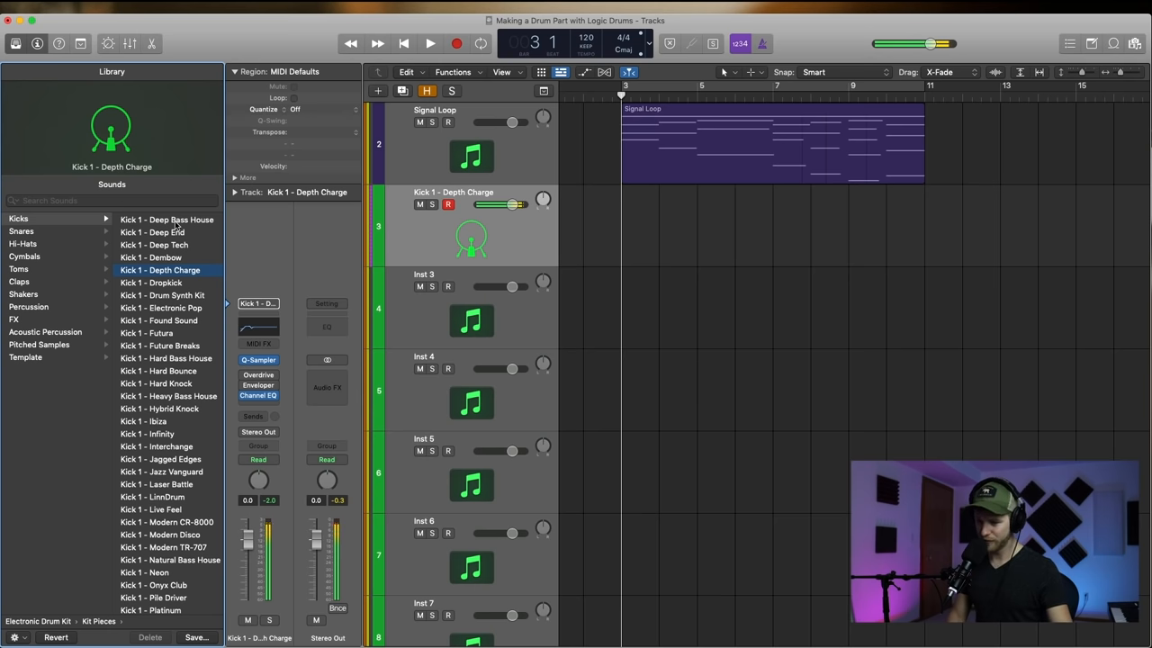
{"action": "left_click", "coordinate": [431, 43]}
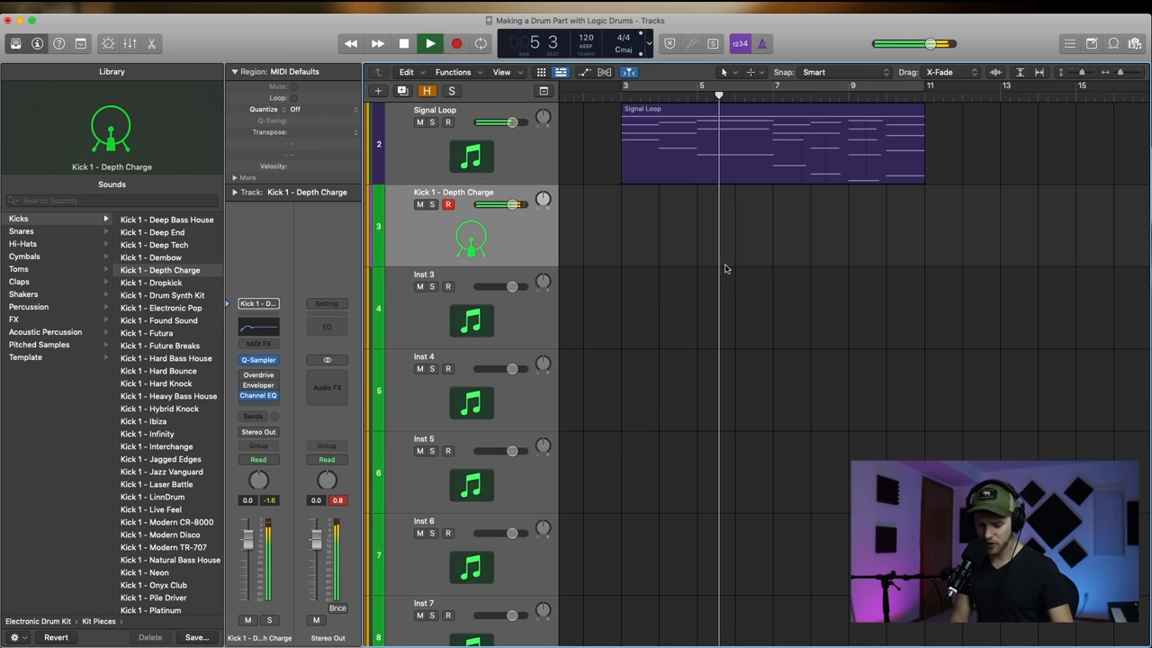
{"action": "left_click", "coordinate": [403, 43]}
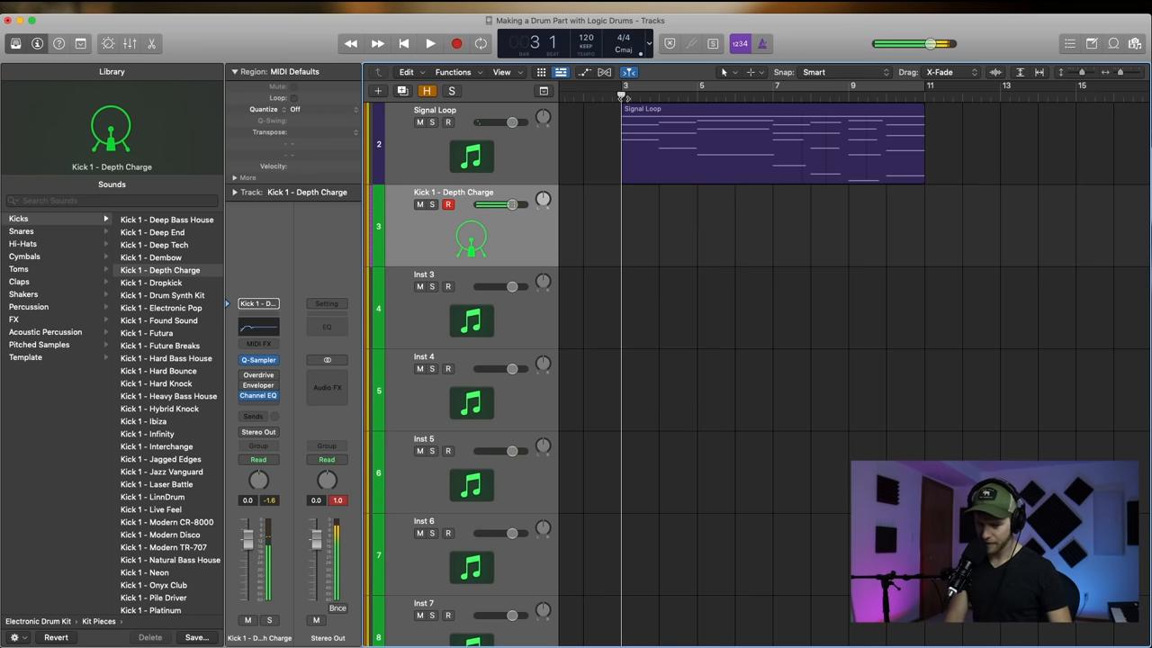
- Record the kick pattern and quantize its notes to 1/16 in the Piano Roll
{"action": "left_click", "coordinate": [430, 43]}
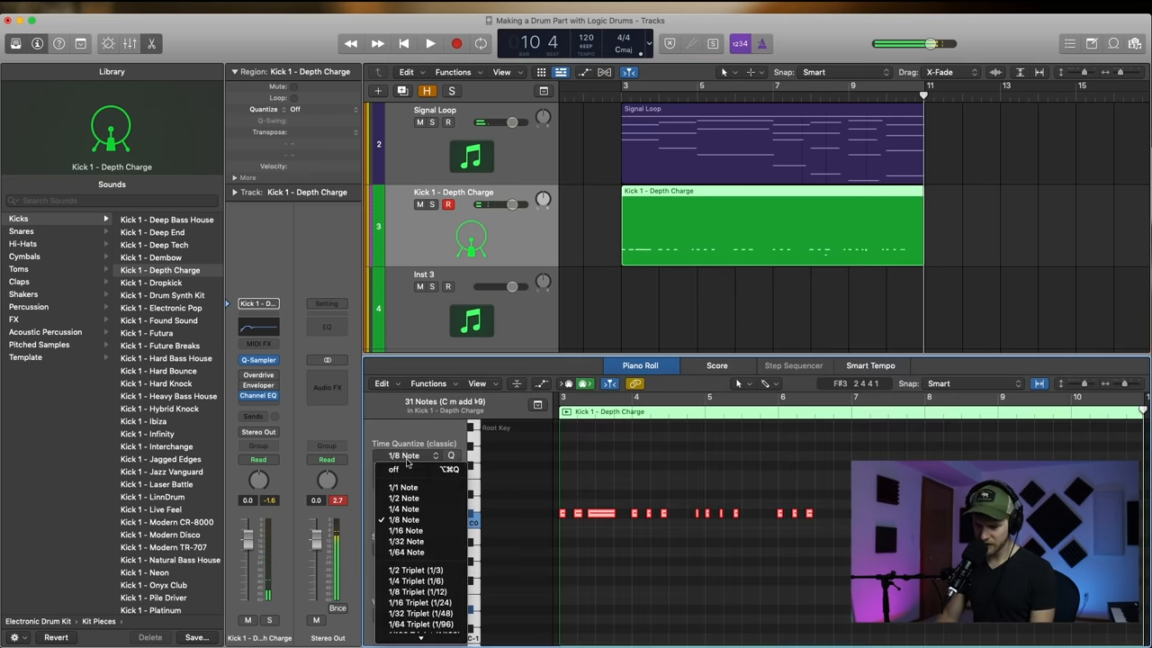
{"action": "left_click", "coordinate": [407, 529]}
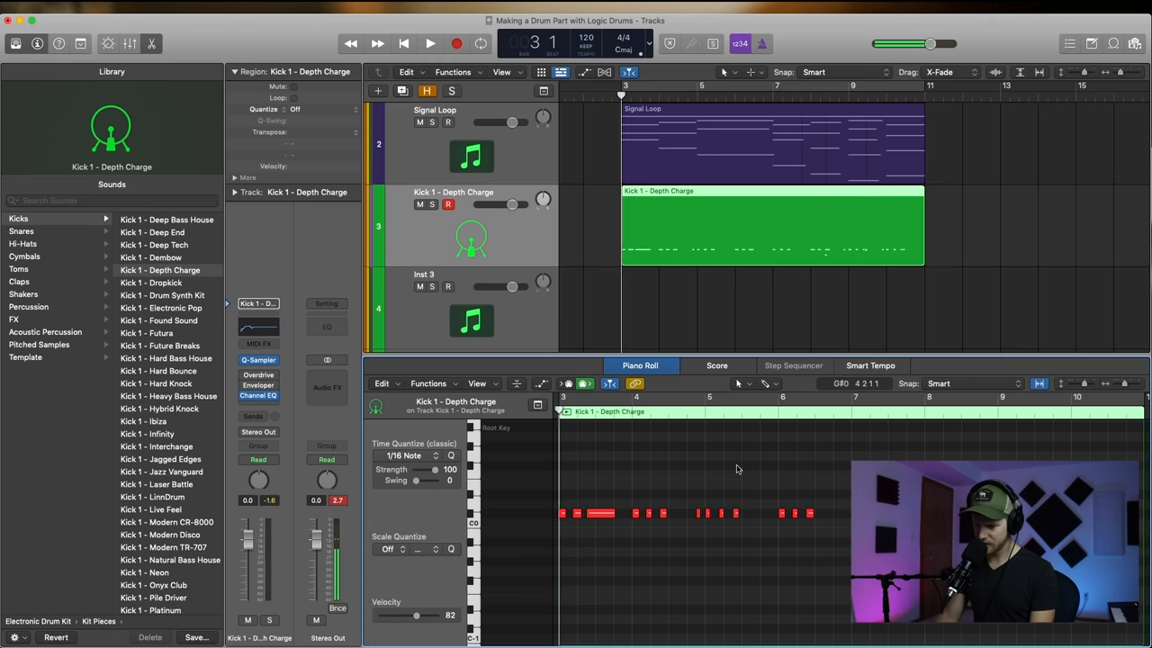
{"action": "left_click", "coordinate": [428, 43]}
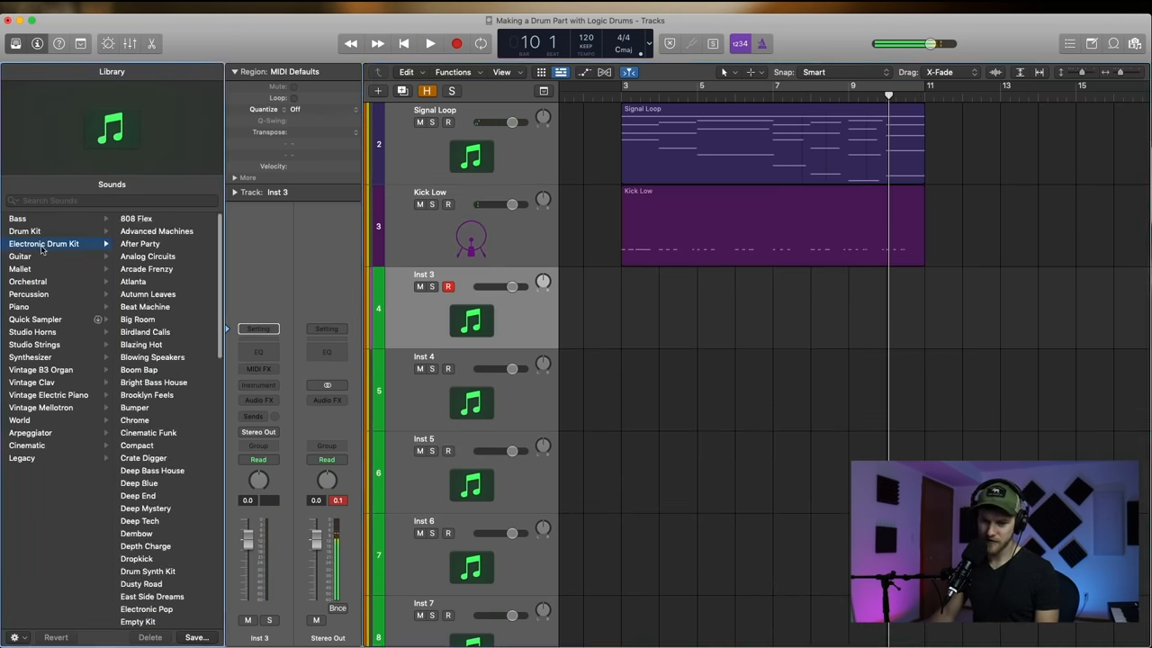
- Audition several rim and snare patches on Inst 3 and settle on Snare 1 - Advanced Machines
{"action": "scroll", "scroll_direction": "down", "scroll_amount": 3}
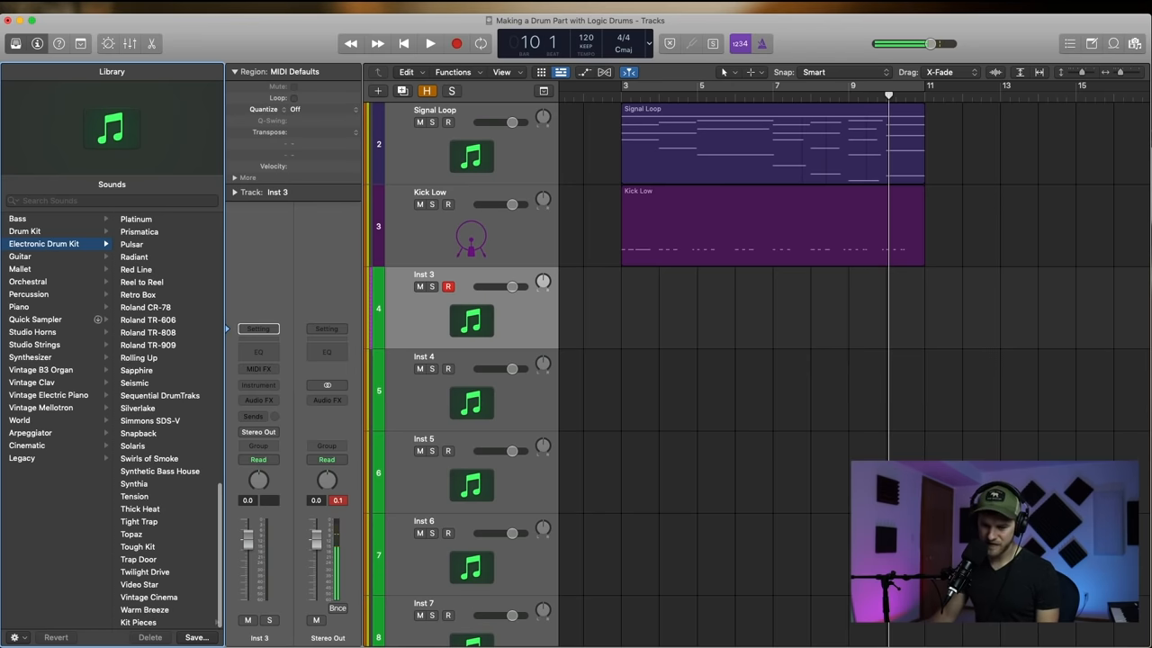
{"action": "left_click", "coordinate": [154, 219]}
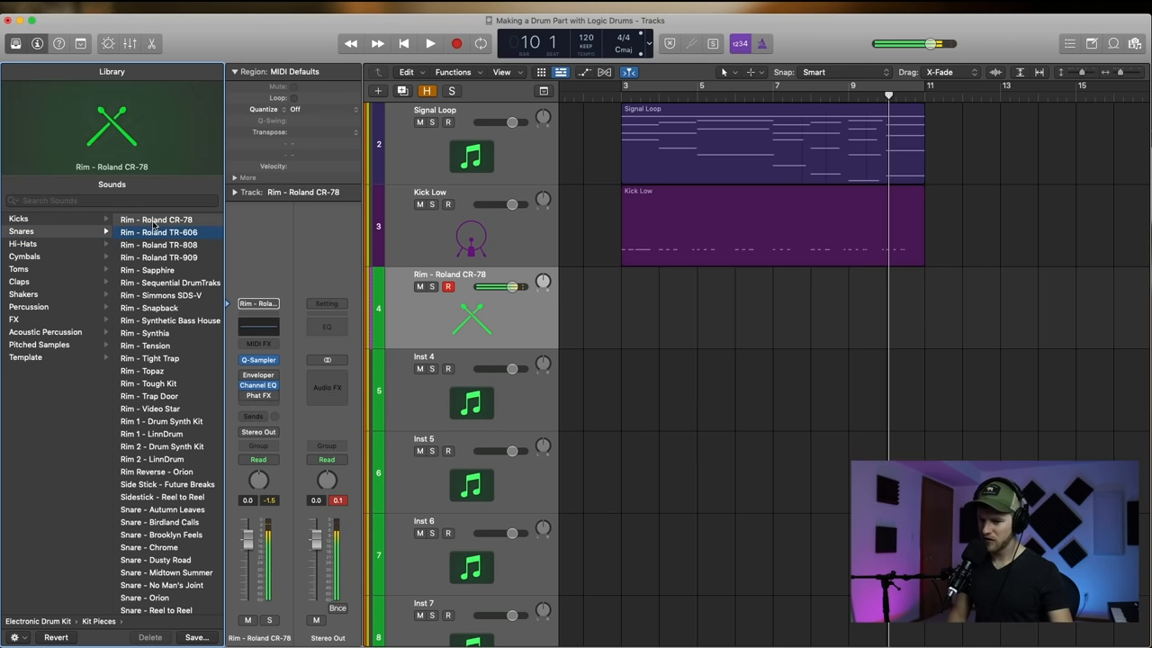
{"action": "left_click", "coordinate": [159, 257]}
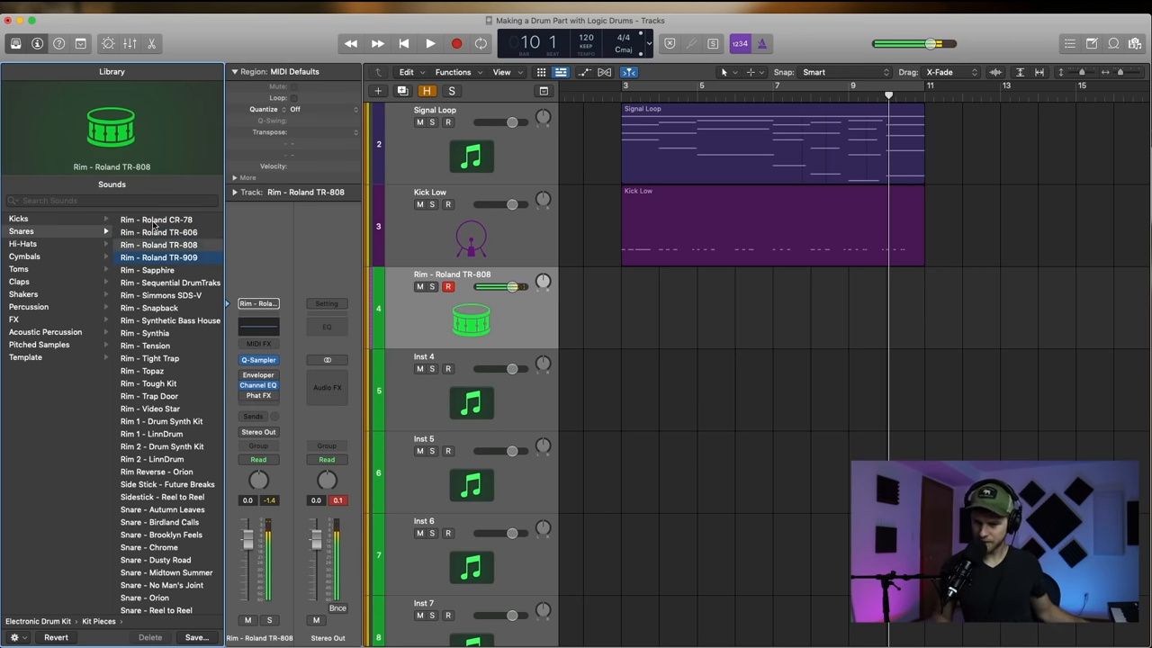
{"action": "left_click", "coordinate": [147, 270]}
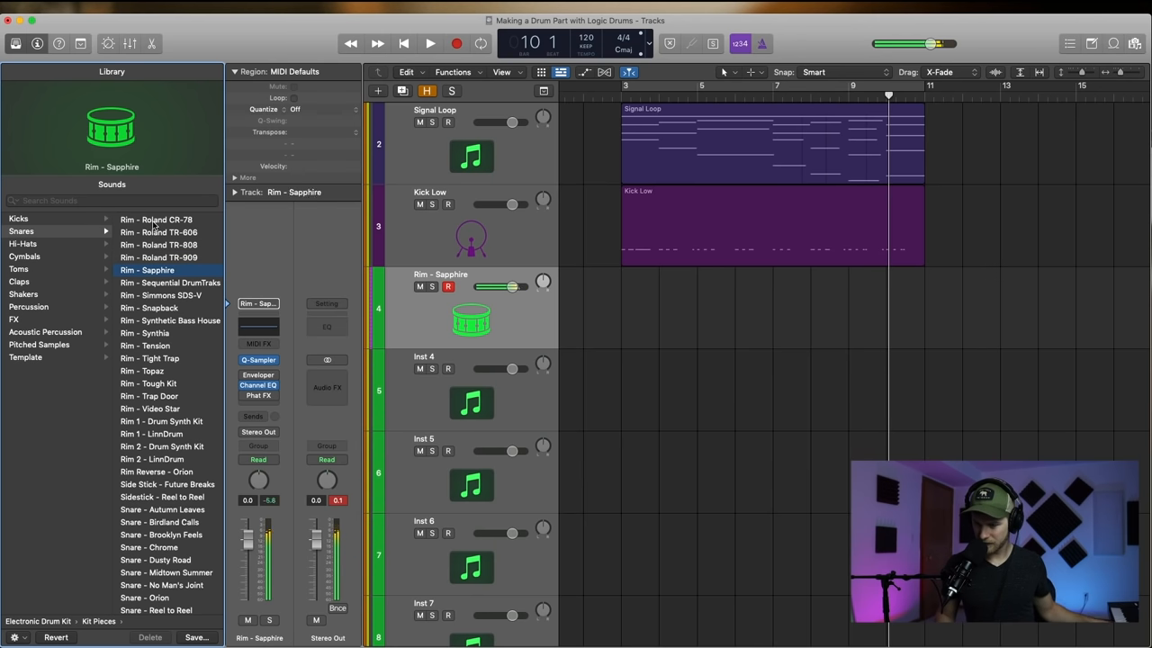
{"action": "left_click", "coordinate": [169, 282]}
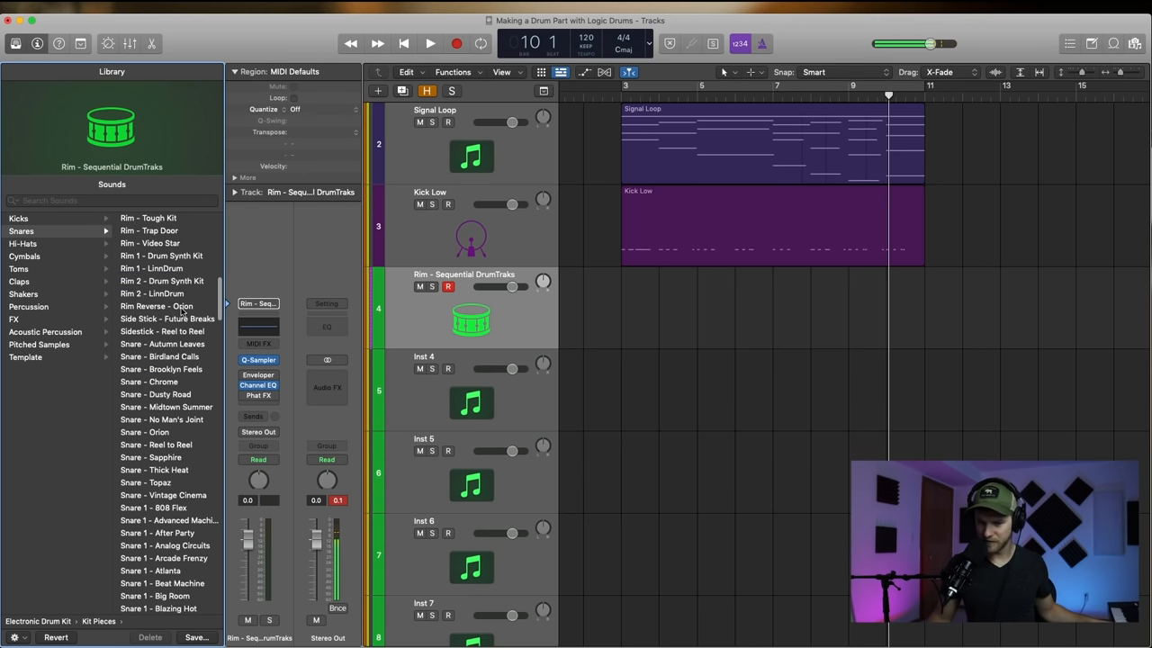
{"action": "left_click", "coordinate": [166, 318]}
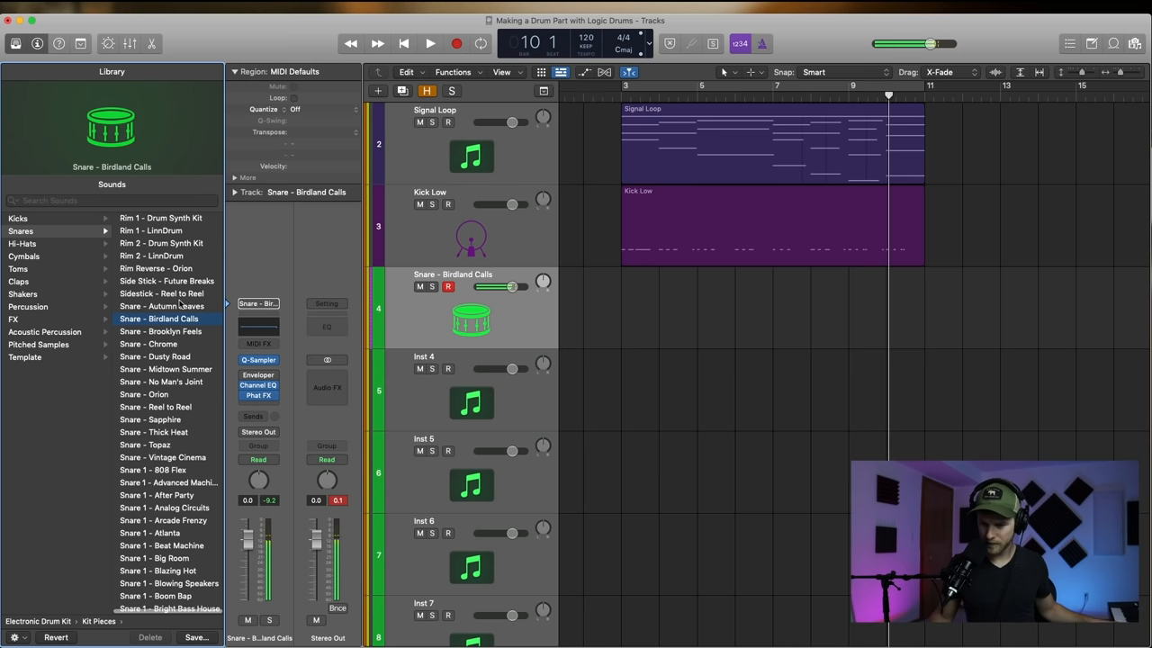
{"action": "left_click", "coordinate": [162, 306]}
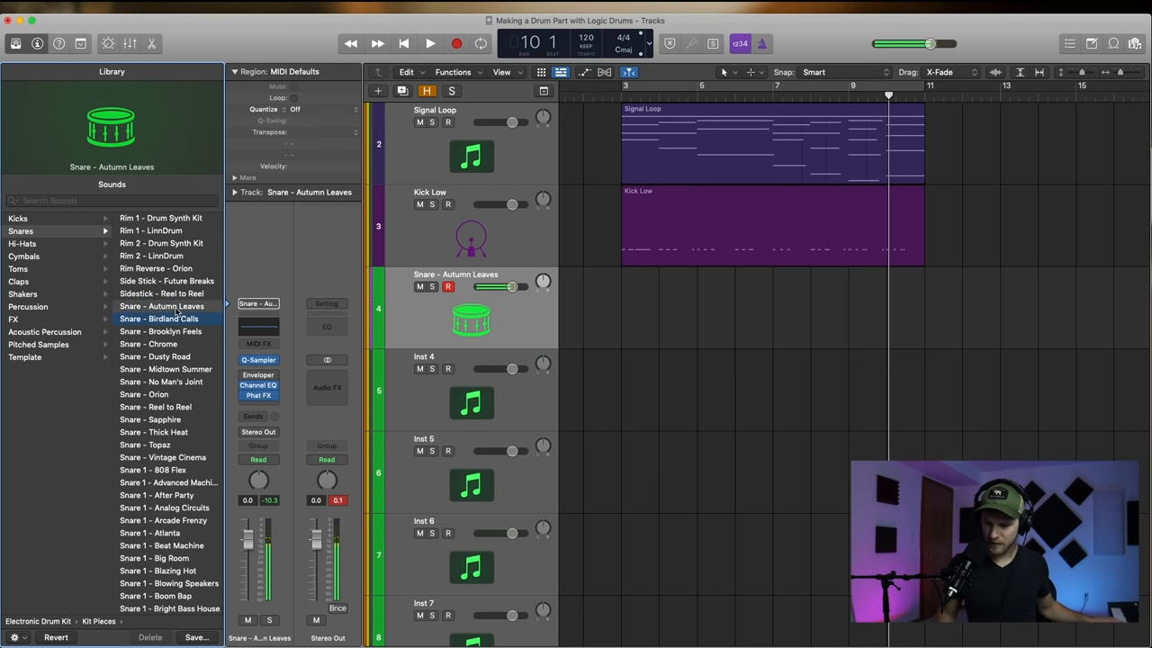
{"action": "left_click", "coordinate": [170, 482]}
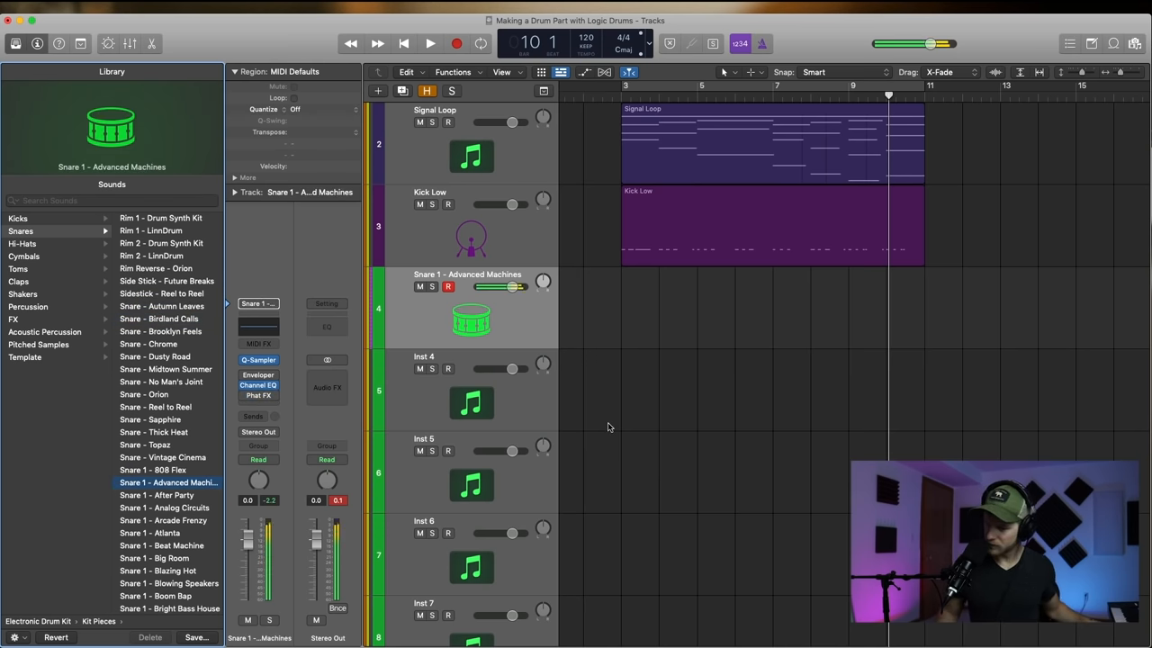
- Play the song to test the snare, then record the snare pattern
{"action": "left_click", "coordinate": [428, 43]}
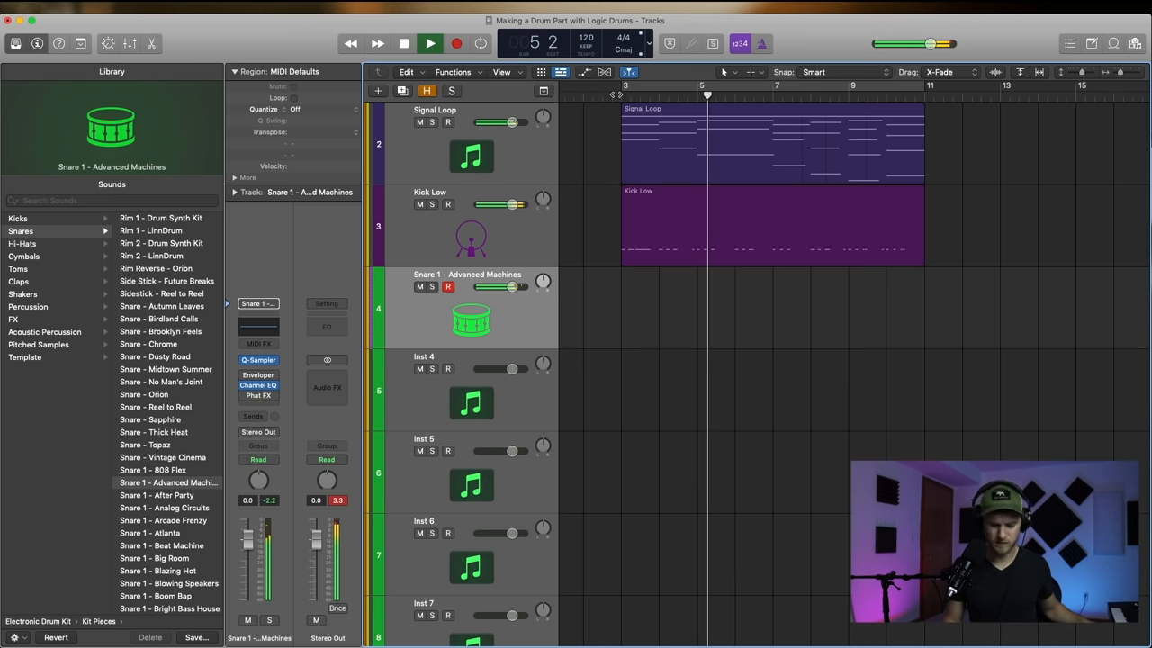
{"action": "left_click", "coordinate": [428, 43]}
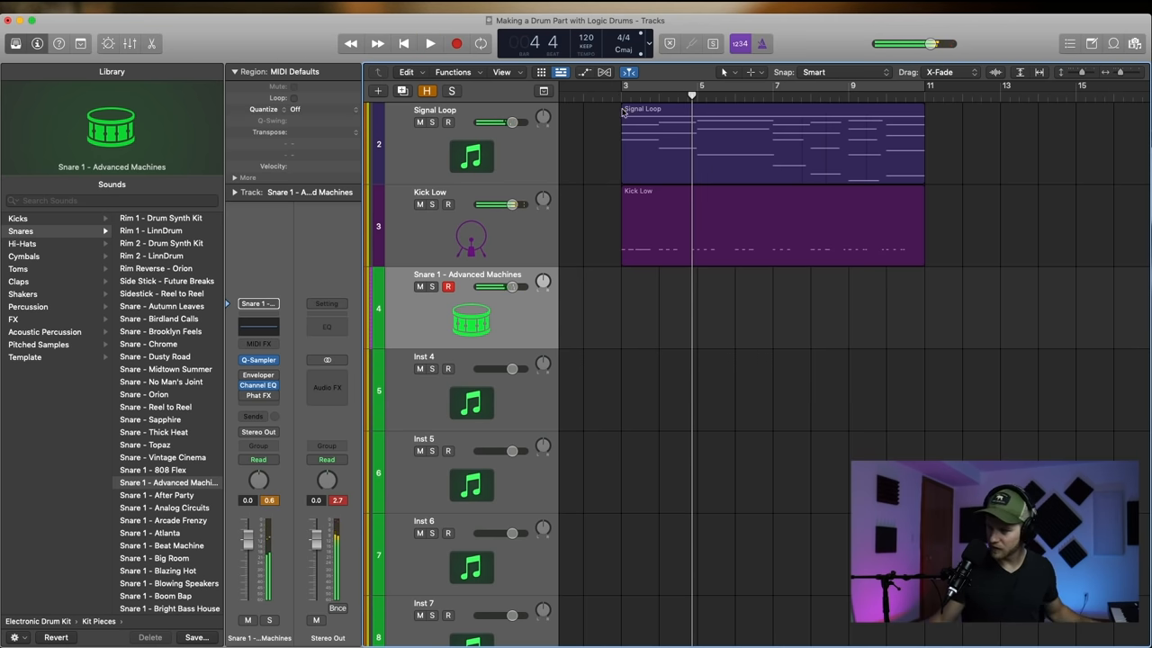
{"action": "left_click", "coordinate": [429, 43]}
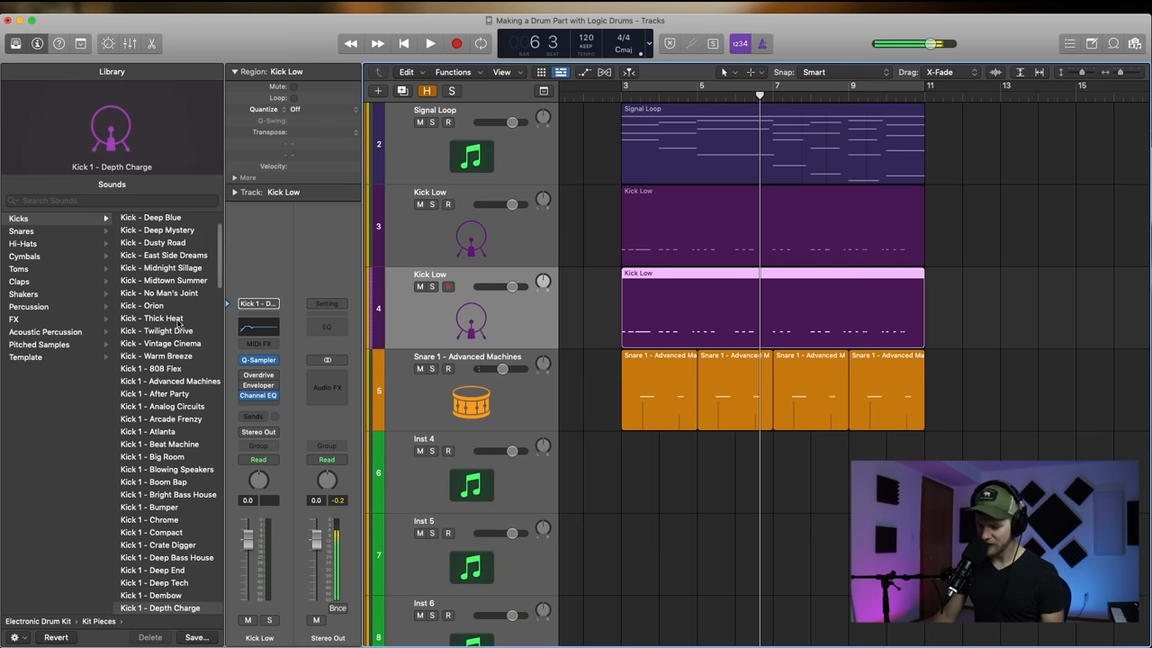
- Switch the duplicated Kick Low track to Kick 1 - Bright Bass House and play it
{"action": "left_click", "coordinate": [151, 317]}
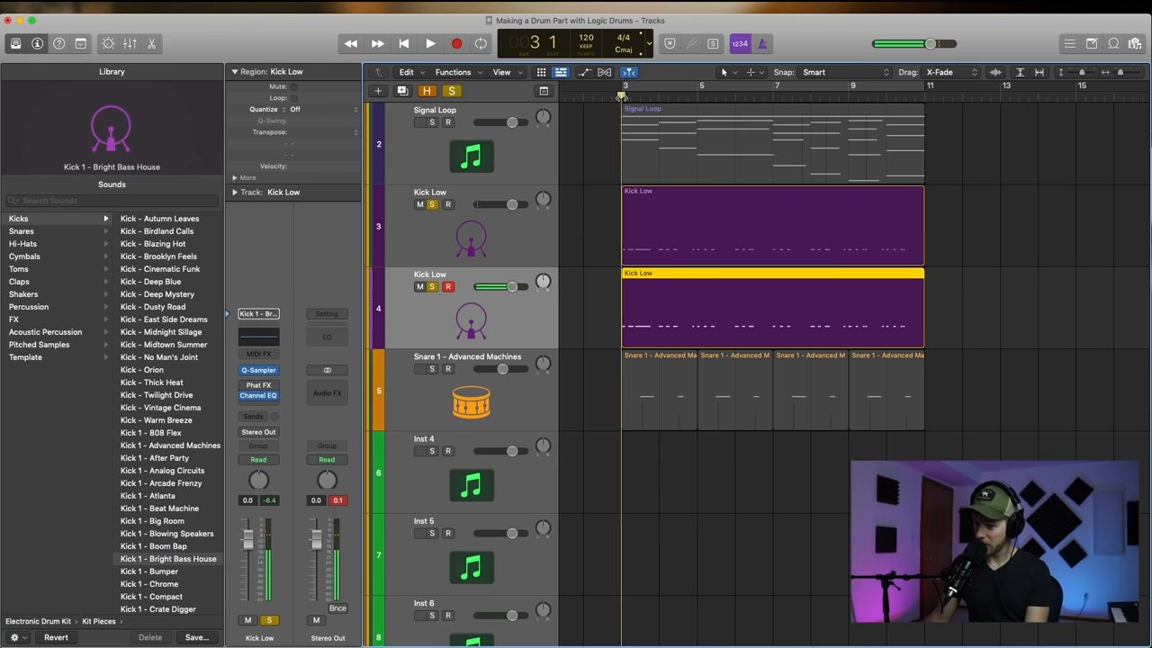
{"action": "left_click", "coordinate": [430, 43]}
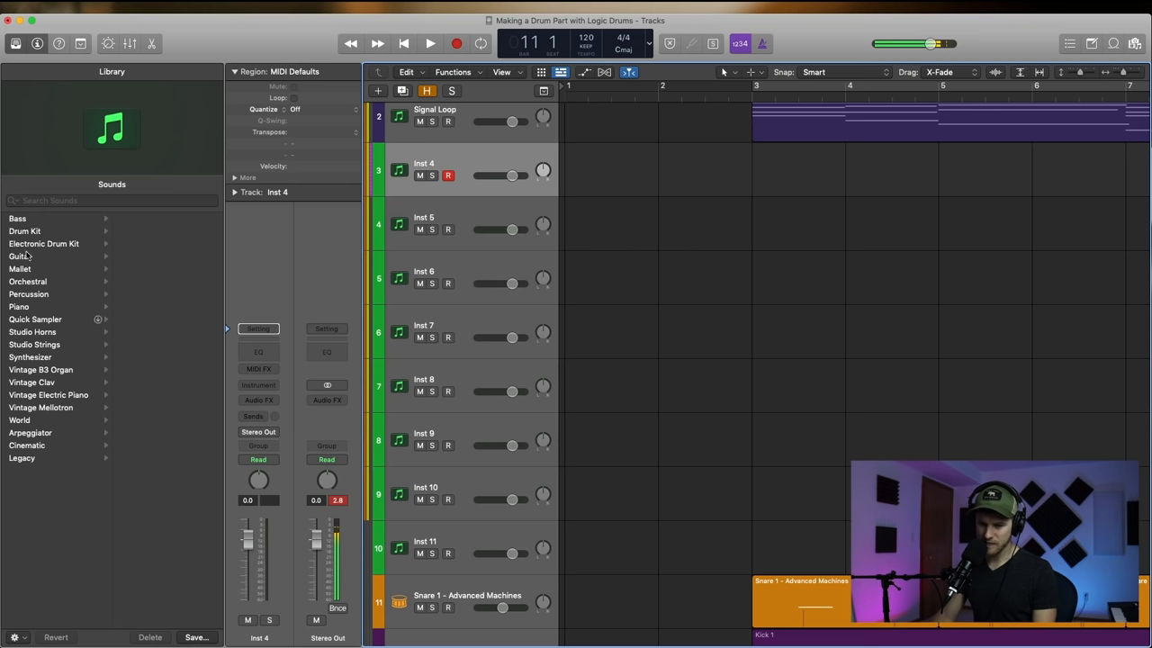
- Load Hi-Hat 1 - Midtown Summer, audition the groove from bar 3, then record the hi-hat pattern
{"action": "left_click", "coordinate": [44, 245]}
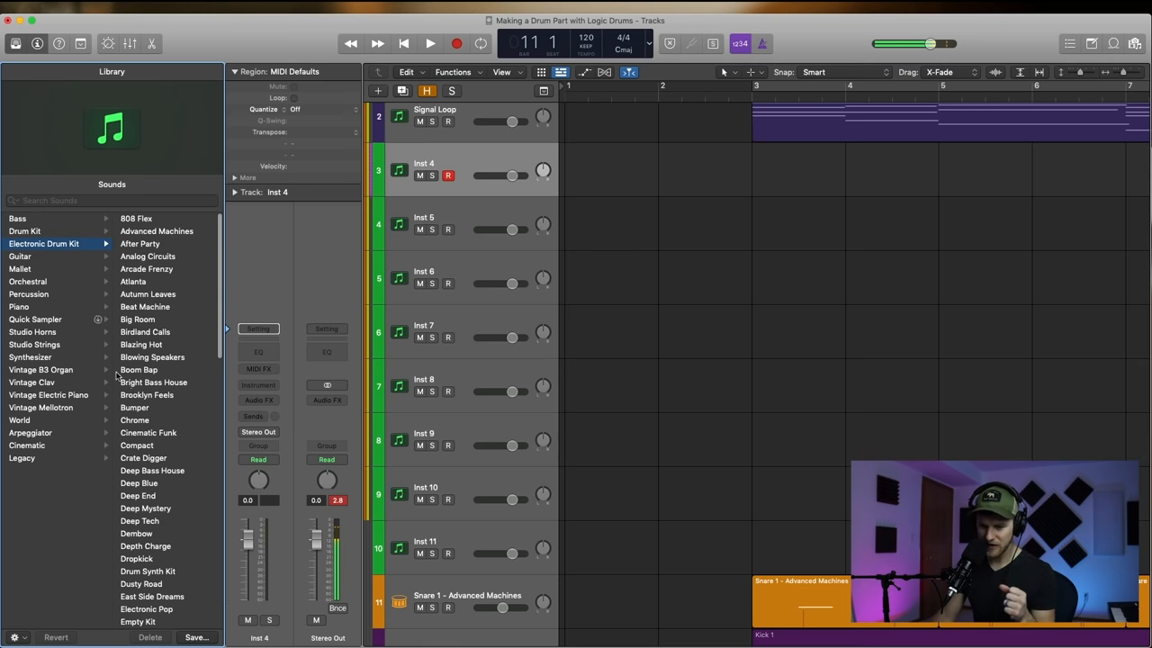
{"action": "left_click", "coordinate": [169, 220]}
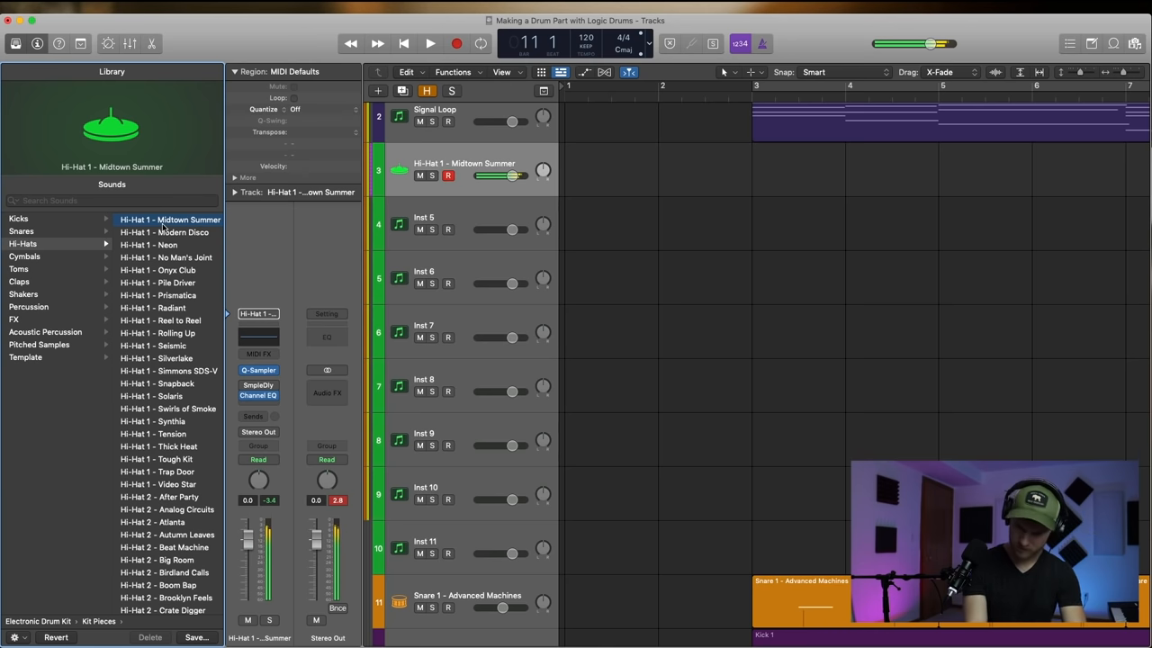
{"action": "left_click", "coordinate": [752, 97]}
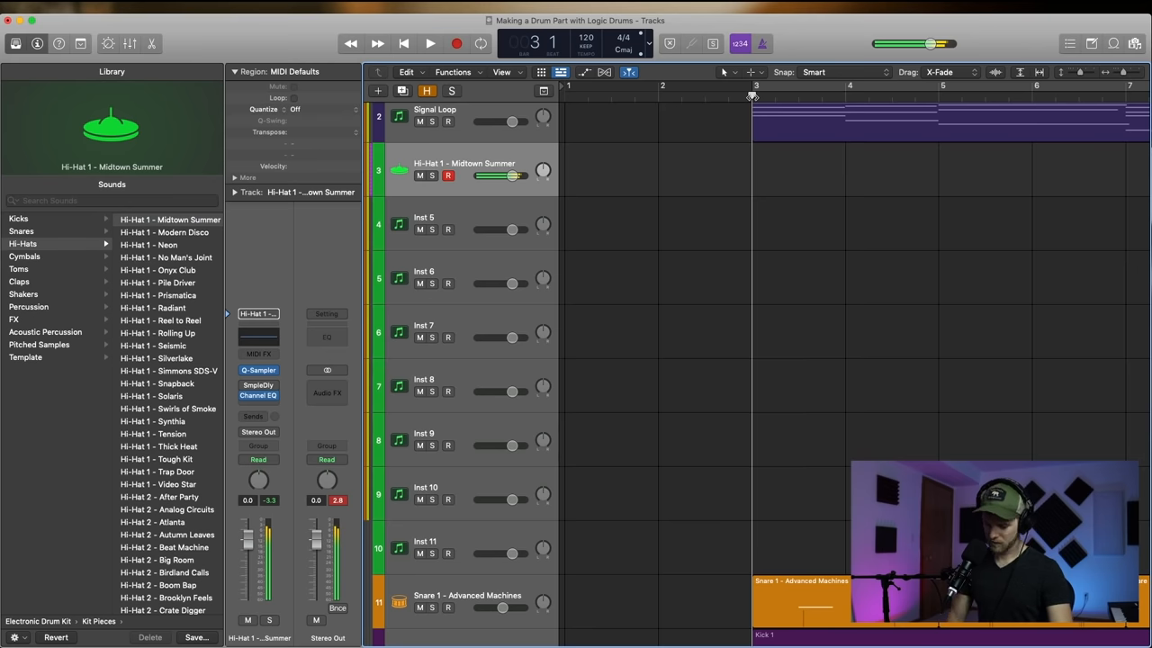
{"action": "left_click", "coordinate": [430, 43]}
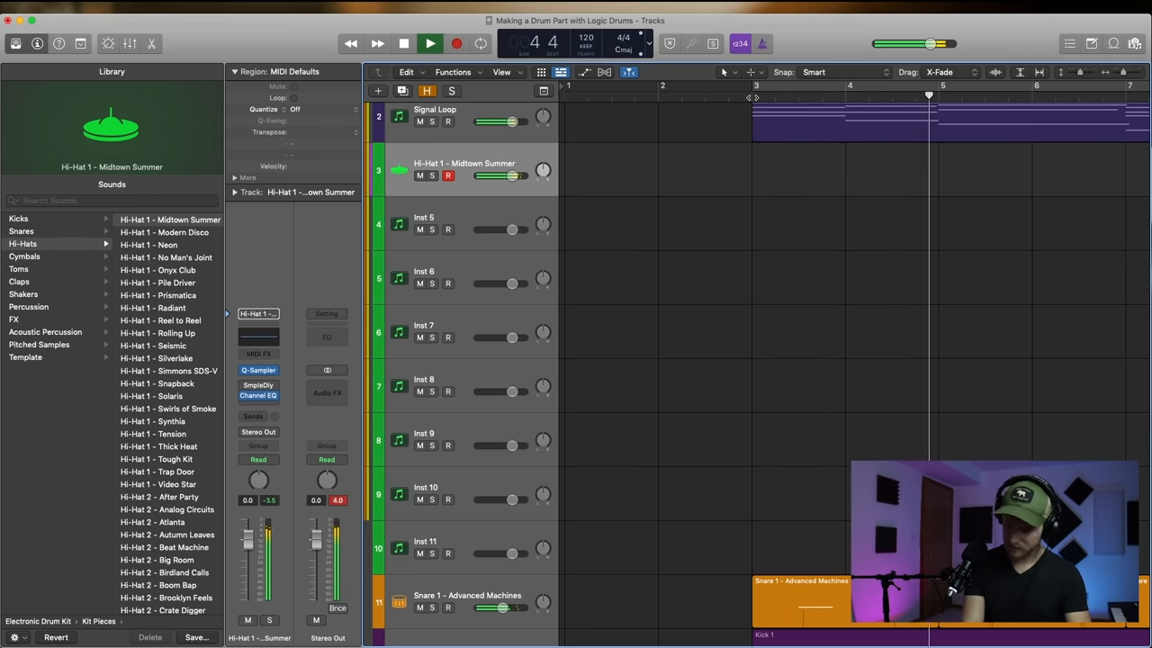
{"action": "left_click", "coordinate": [404, 43]}
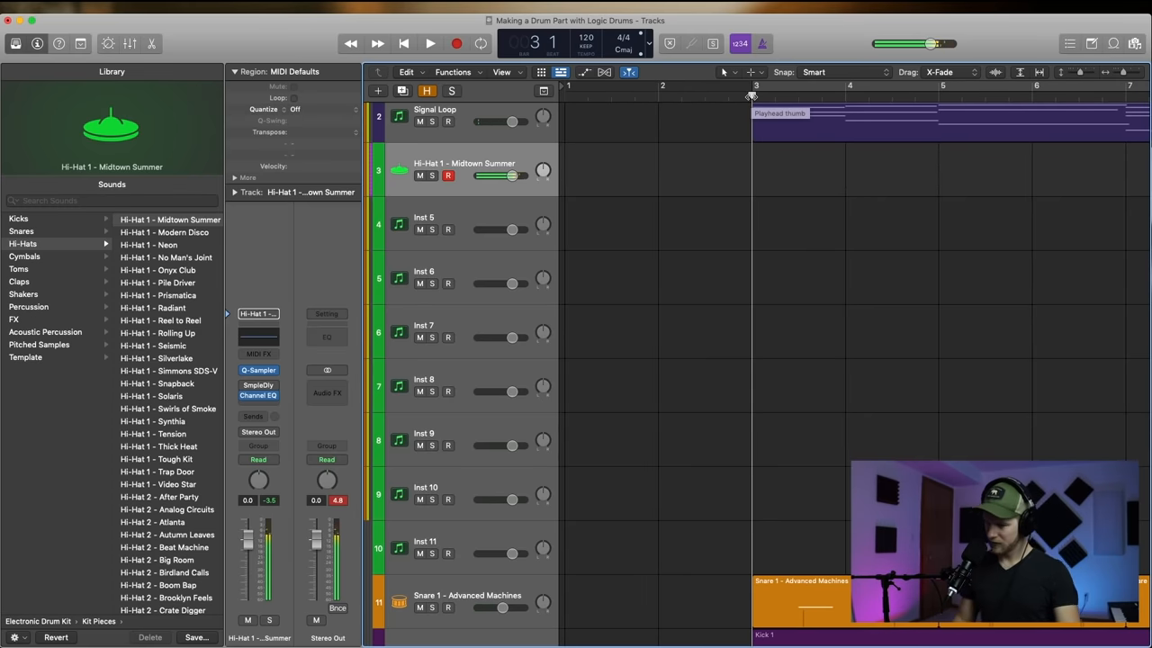
{"action": "left_click", "coordinate": [428, 44]}
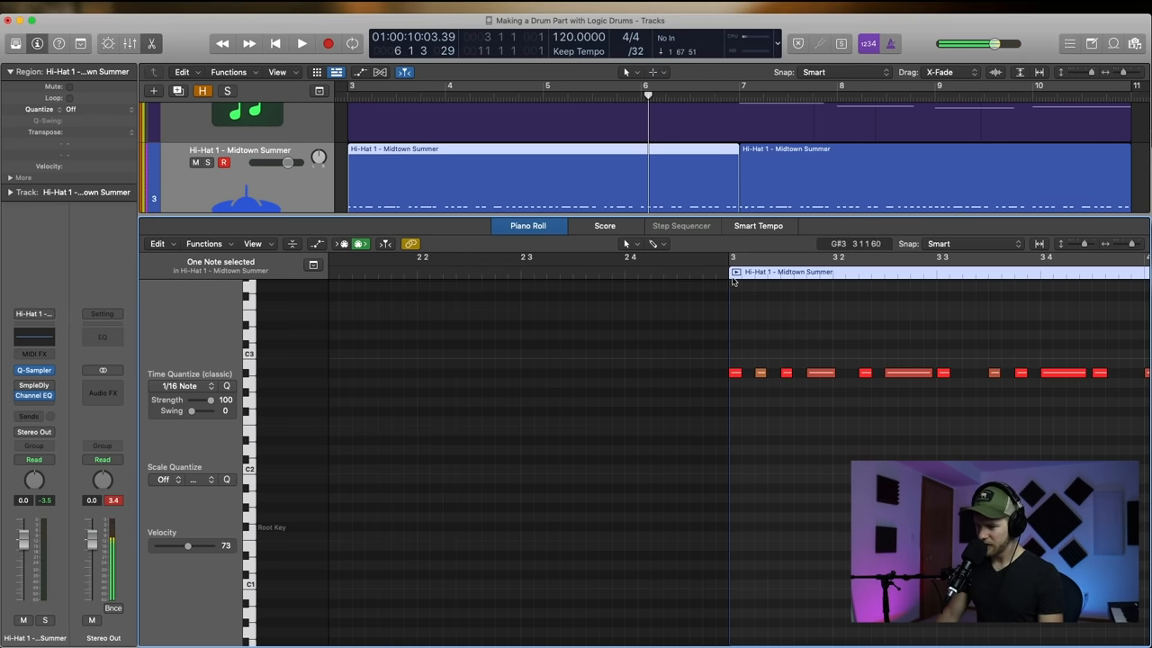
- Play back the edited hi-hat roll at bar 10 and return to the track arrangement
{"action": "left_click", "coordinate": [302, 43]}
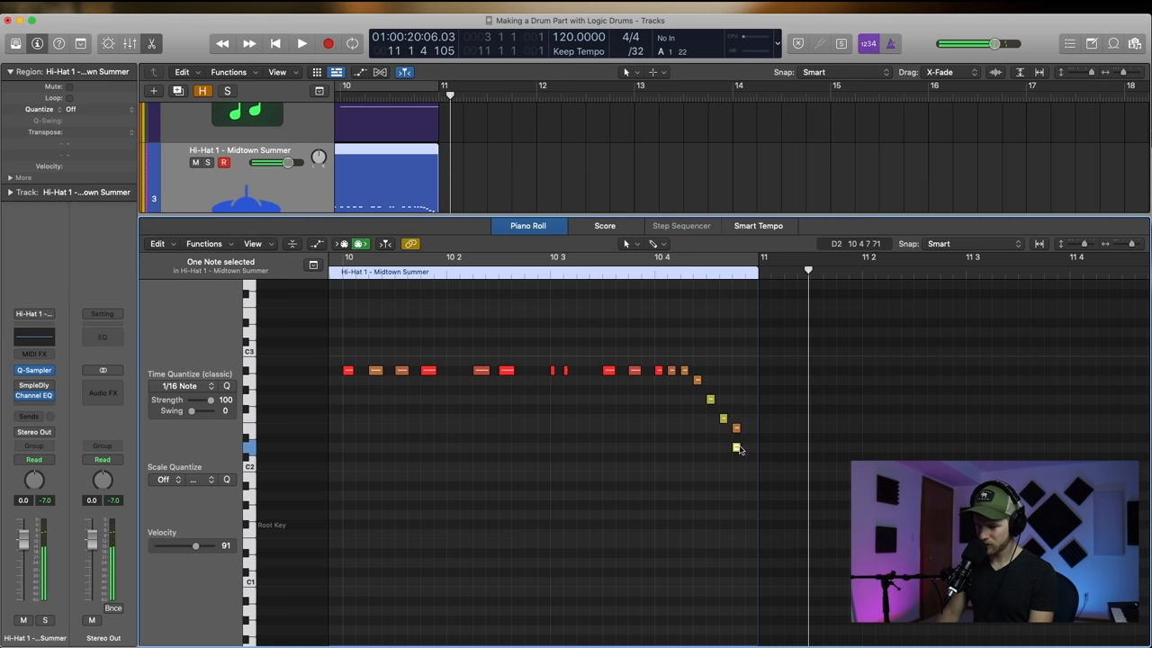
{"action": "left_click", "coordinate": [300, 44]}
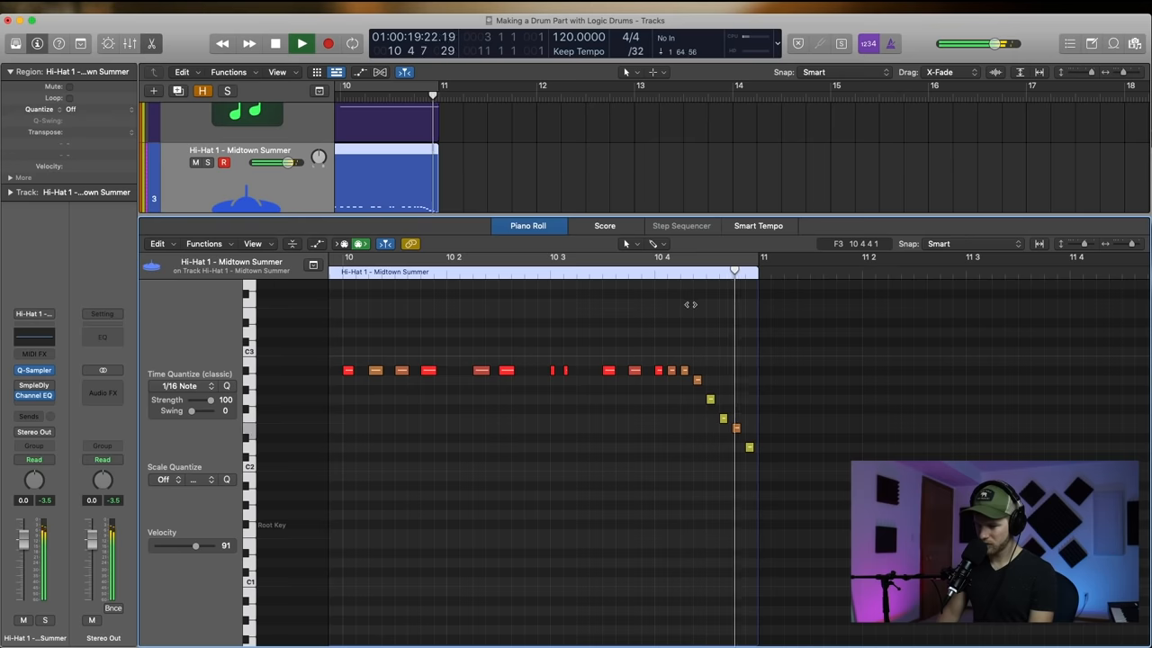
{"action": "left_click", "coordinate": [274, 44]}
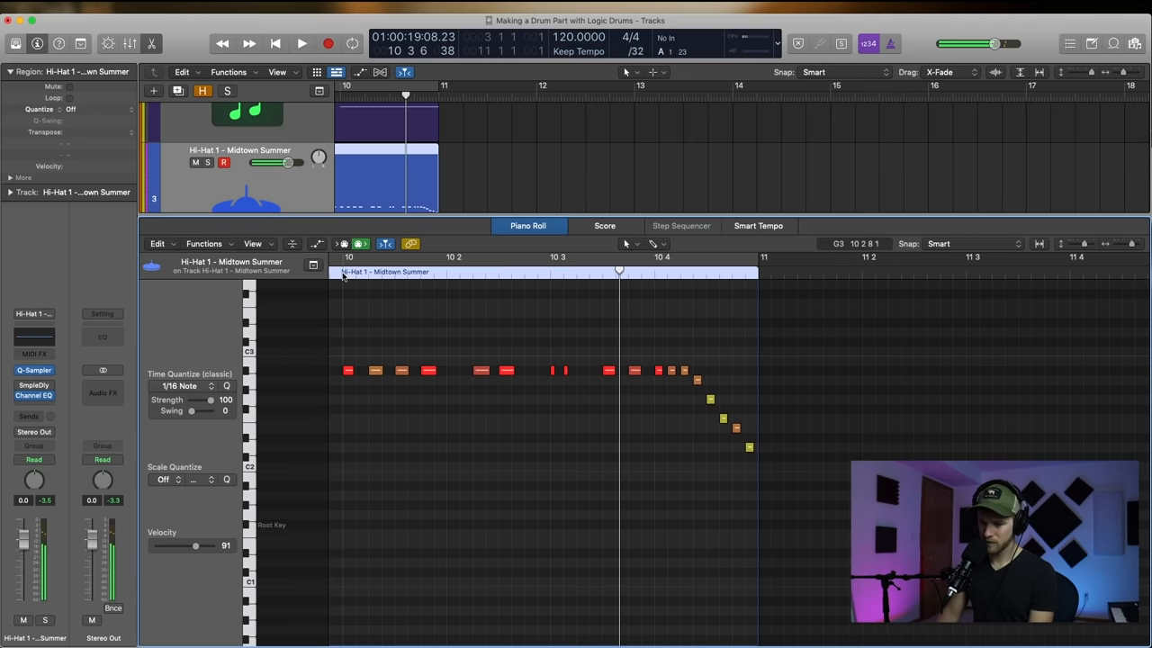
{"action": "left_click", "coordinate": [303, 43]}
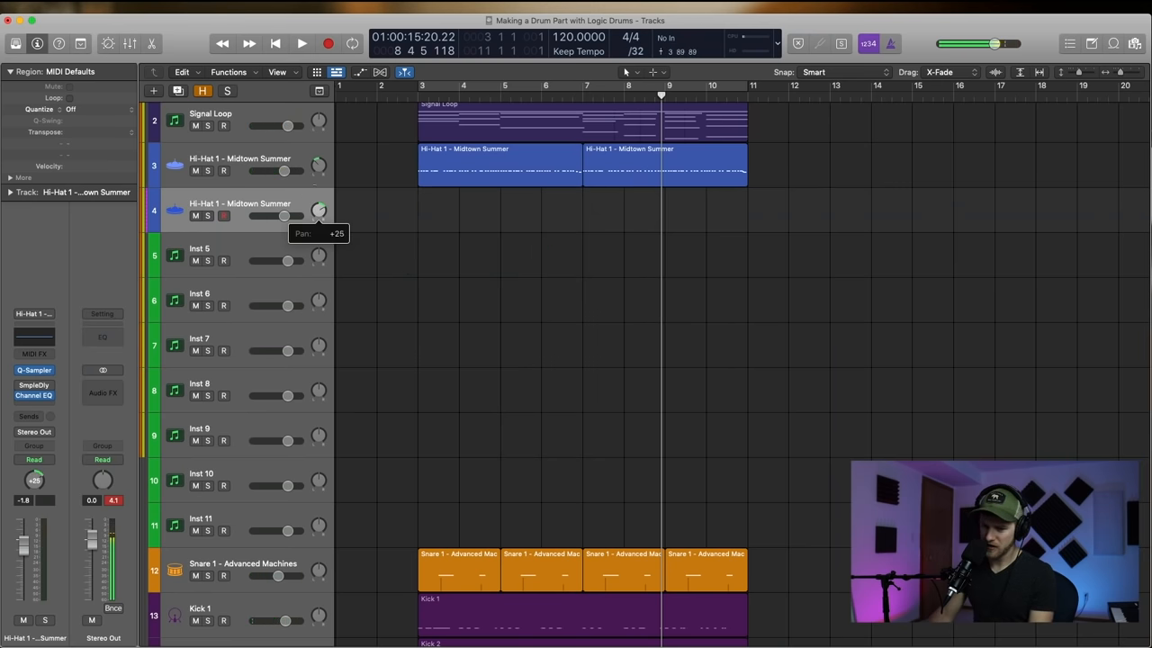
- Set the second hi-hat track to Hi-Hat - Hard Bounce after trying Dusty Road
{"action": "left_click", "coordinate": [36, 43]}
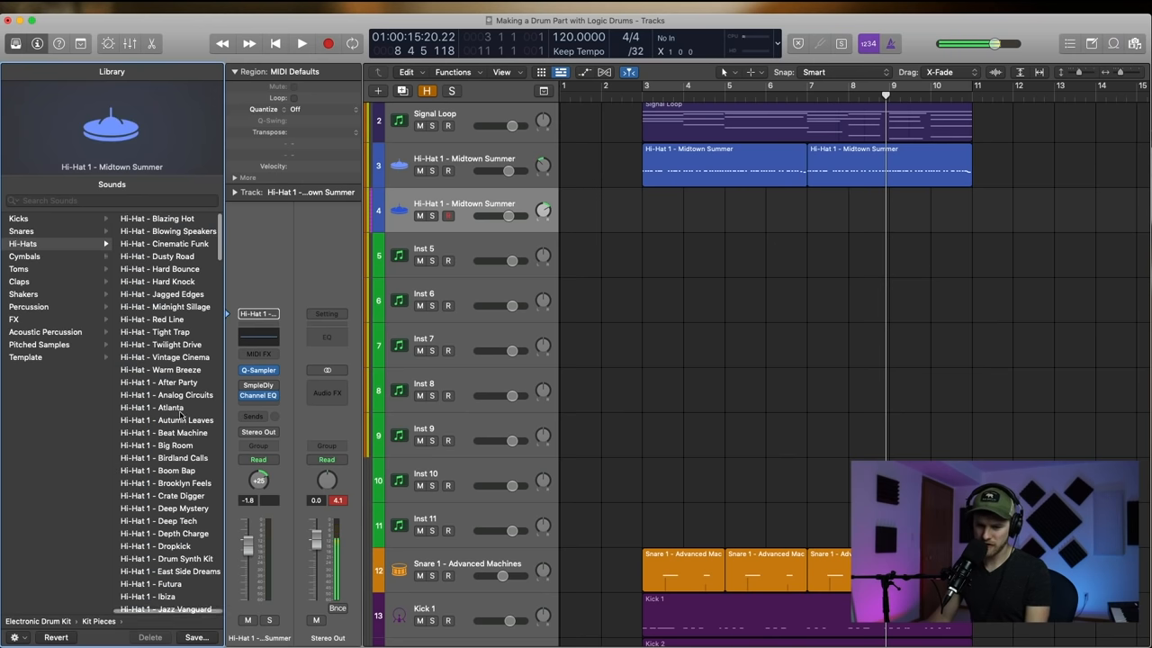
{"action": "left_click", "coordinate": [156, 256]}
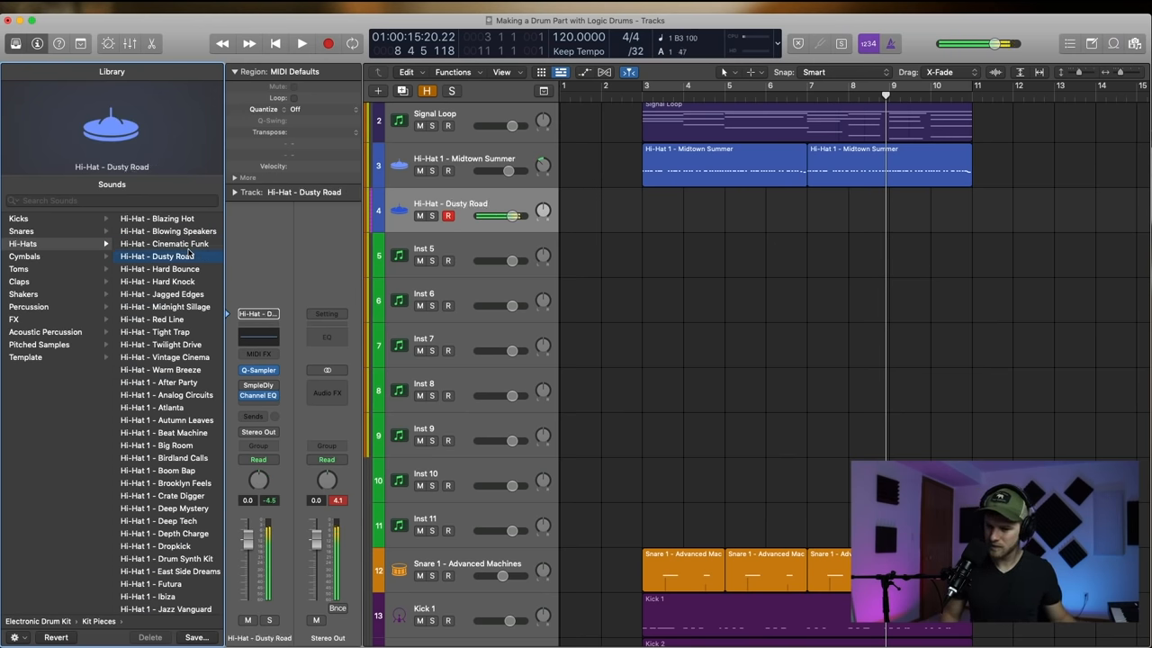
{"action": "left_click", "coordinate": [159, 269]}
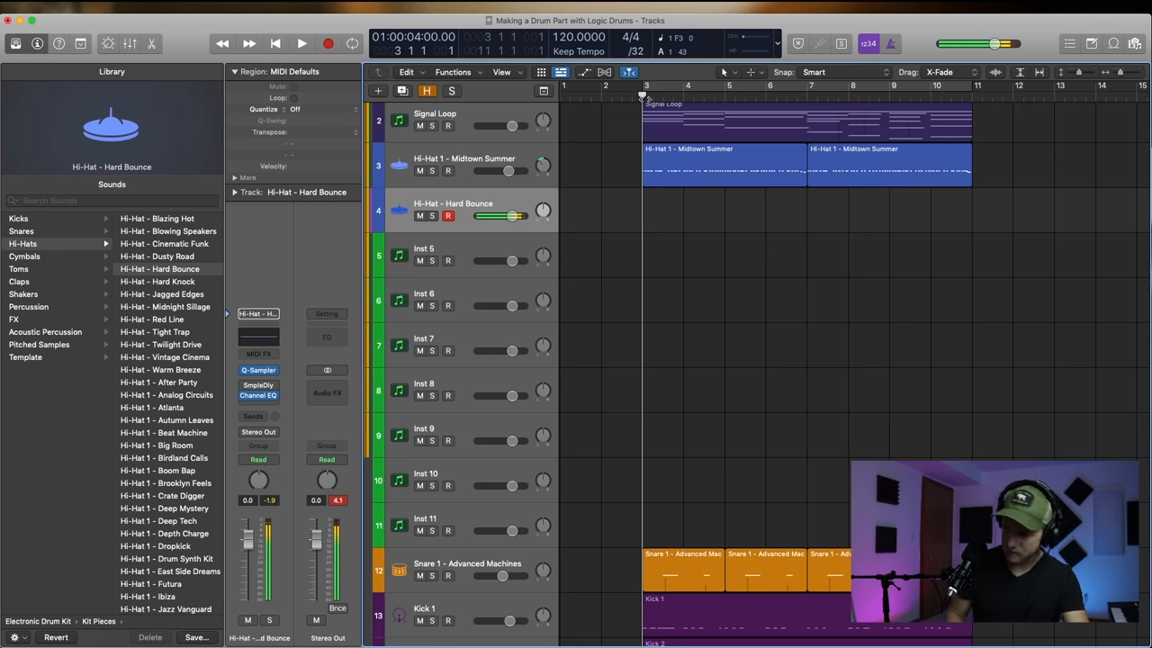
- Audition the Hard Bounce hi-hat, then add a Clap 1 - Deep End track and record claps
{"action": "left_click", "coordinate": [302, 43]}
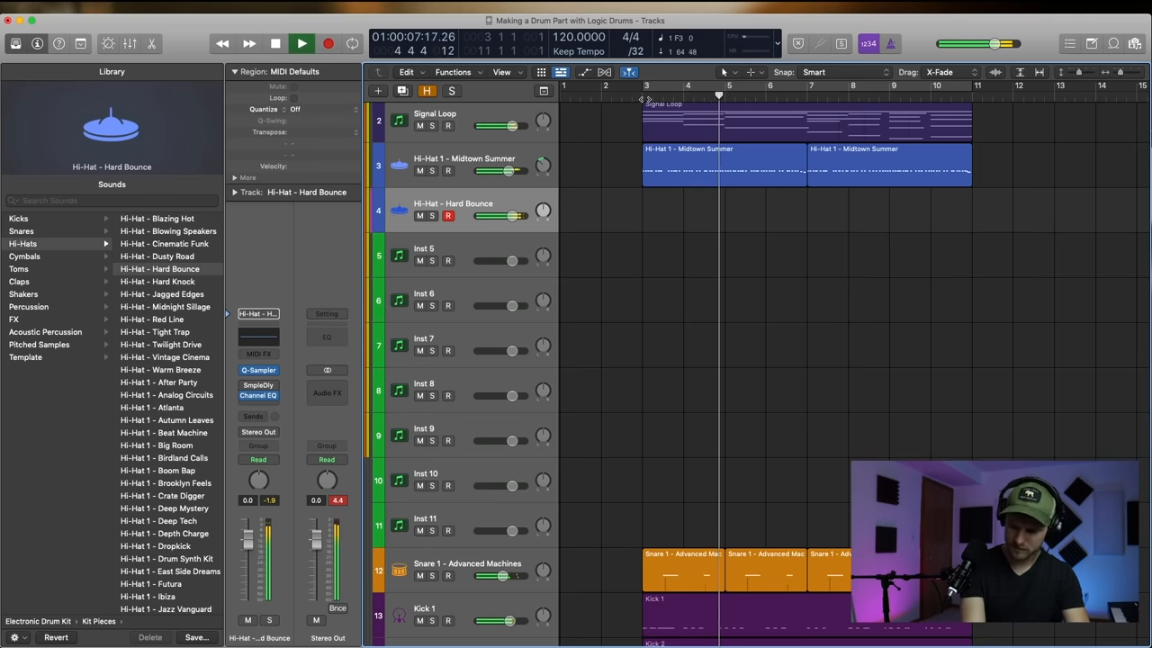
{"action": "left_click", "coordinate": [275, 44]}
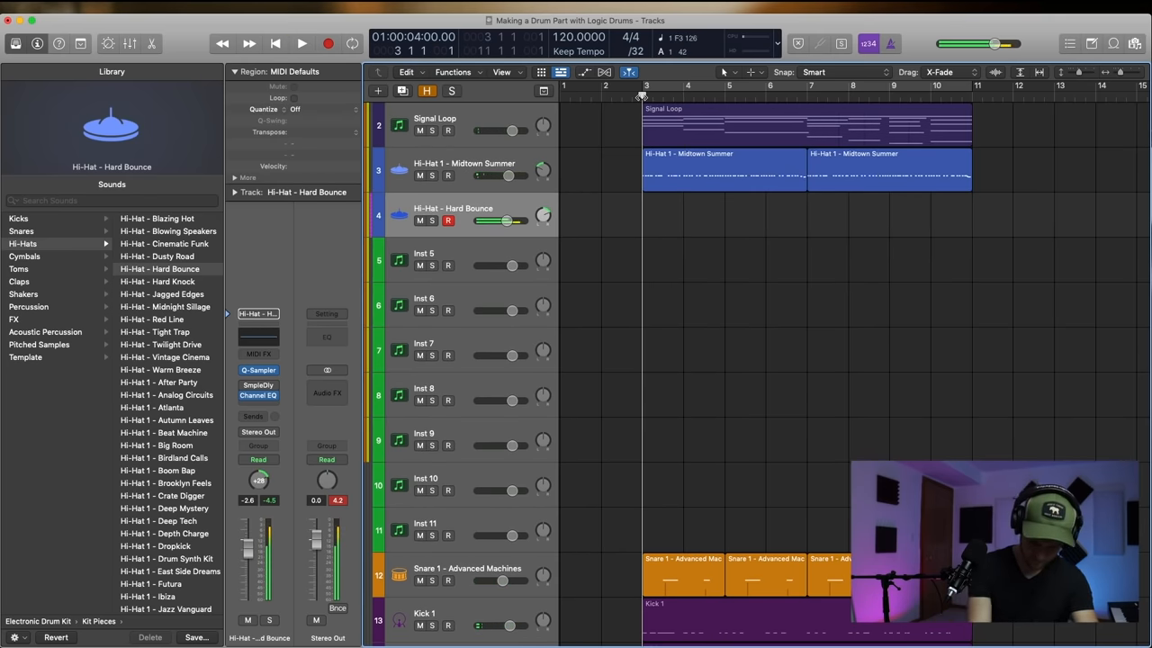
{"action": "left_click", "coordinate": [302, 43]}
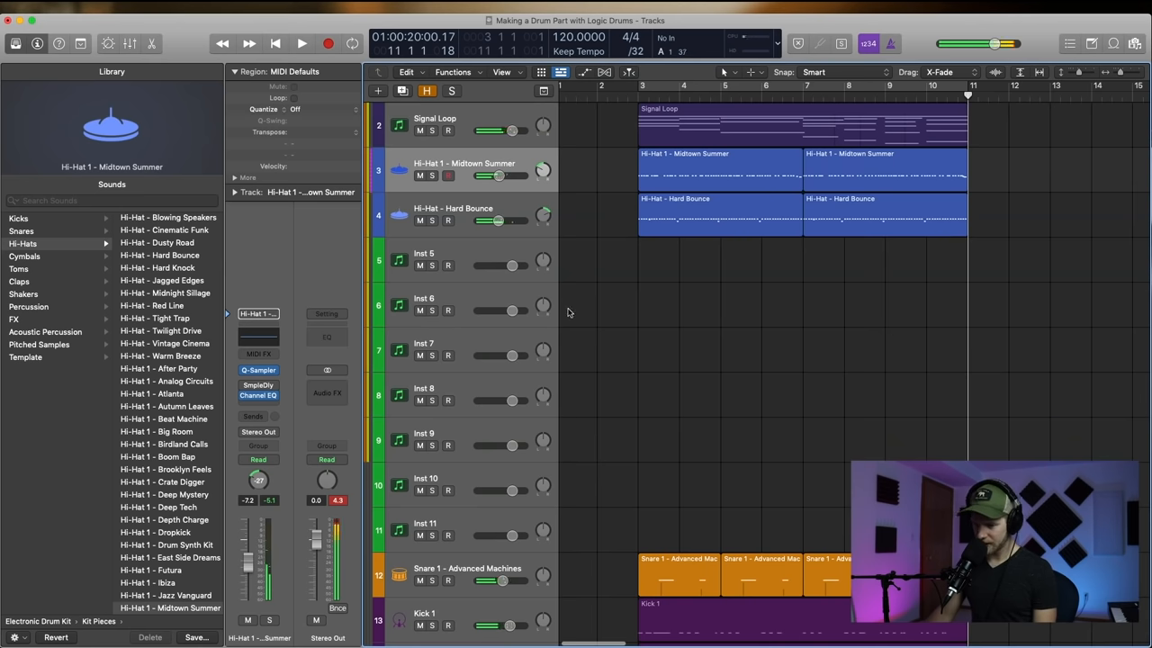
{"action": "left_click", "coordinate": [18, 281]}
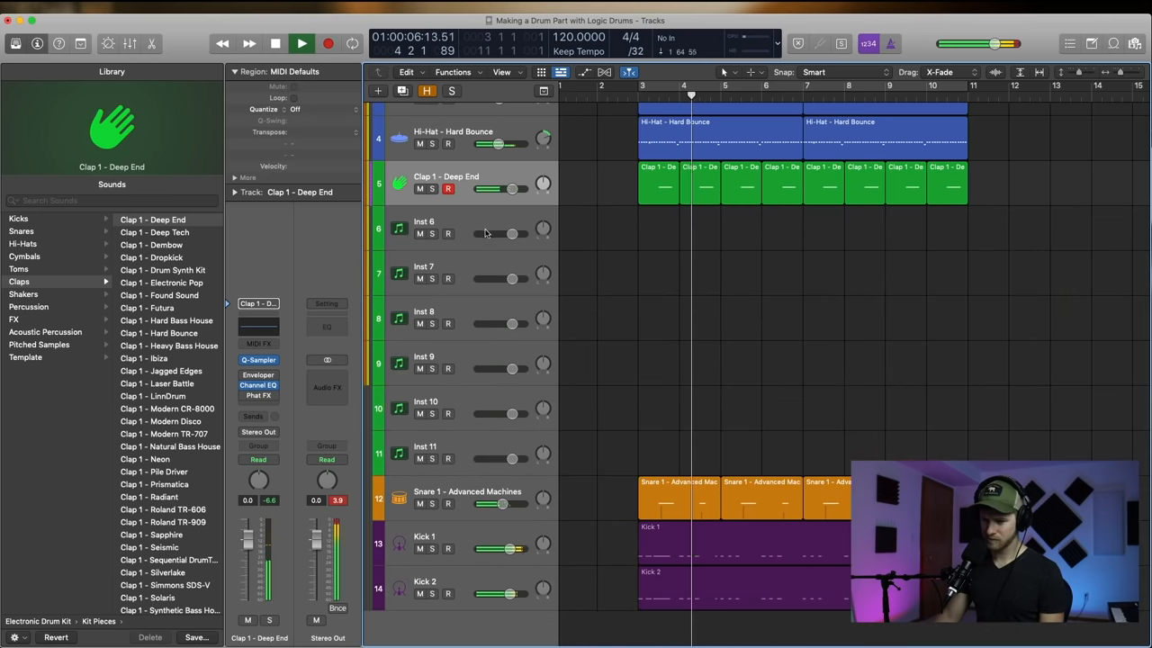
- Load Rim - Beat Machine onto the next track and record its pattern
{"action": "left_click", "coordinate": [21, 230]}
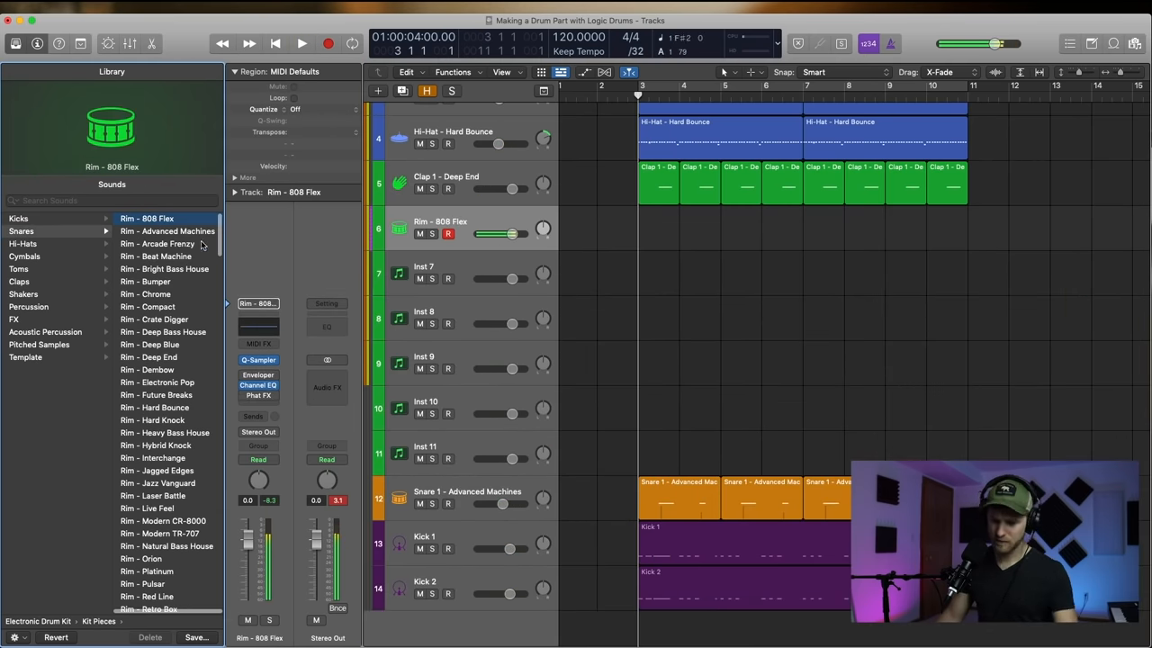
{"action": "left_click", "coordinate": [155, 255]}
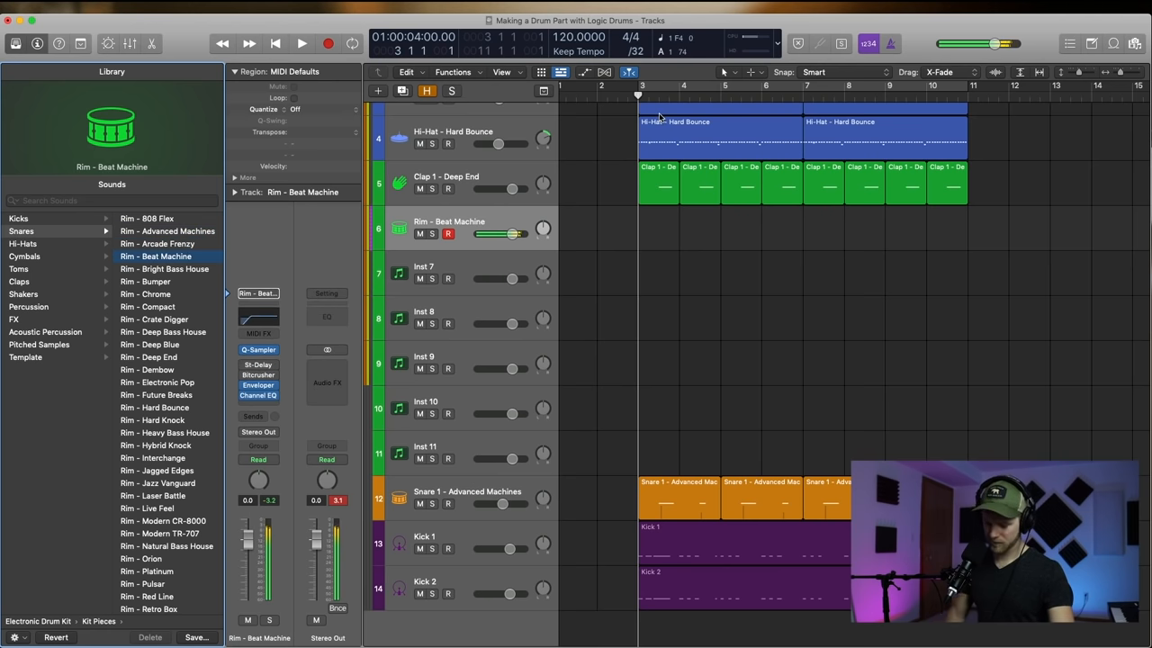
{"action": "left_click", "coordinate": [302, 44]}
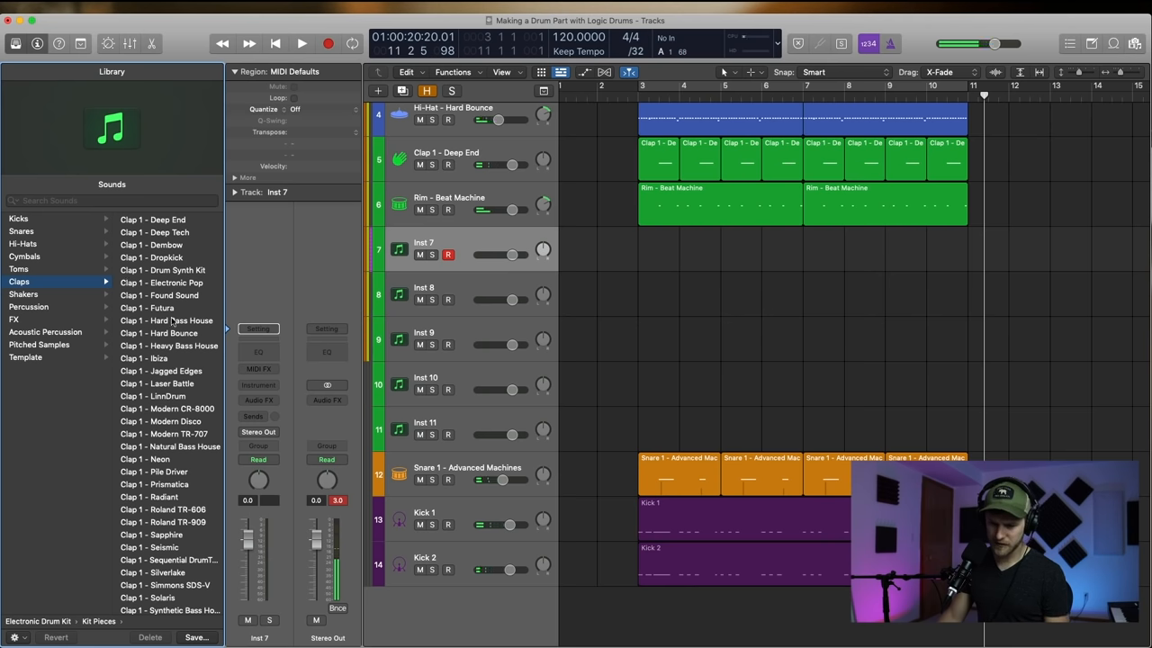
- Audition clap and snap patches on track 7, choose Snap - Hybrid Knock and start recording
{"action": "left_click", "coordinate": [162, 282]}
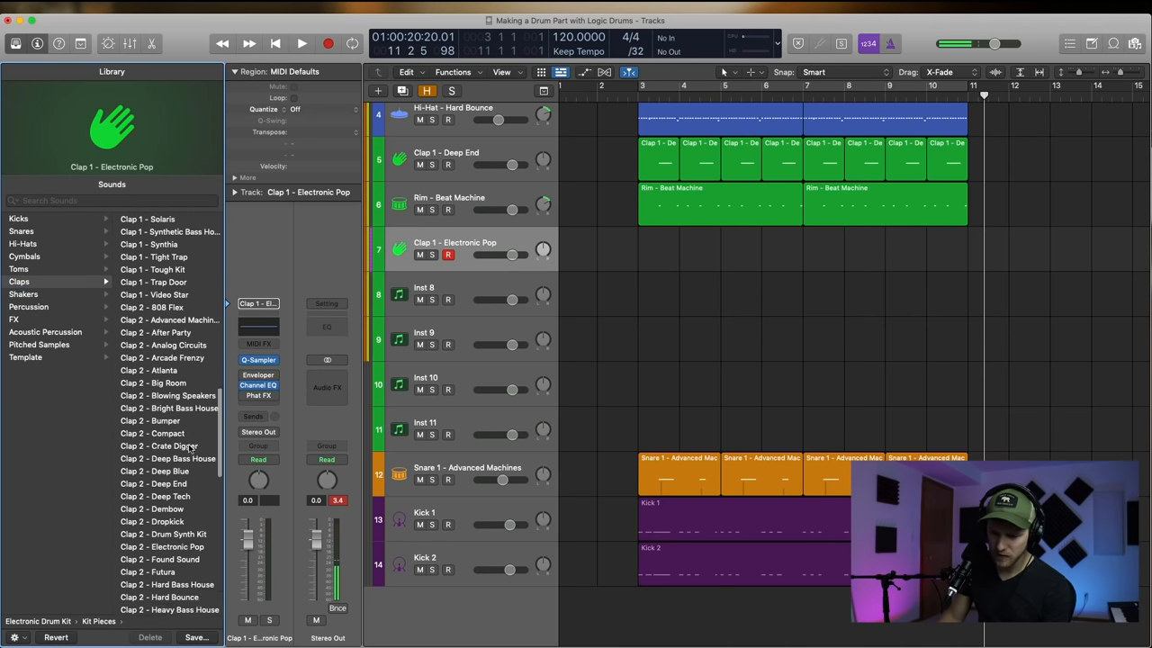
{"action": "left_click", "coordinate": [147, 431]}
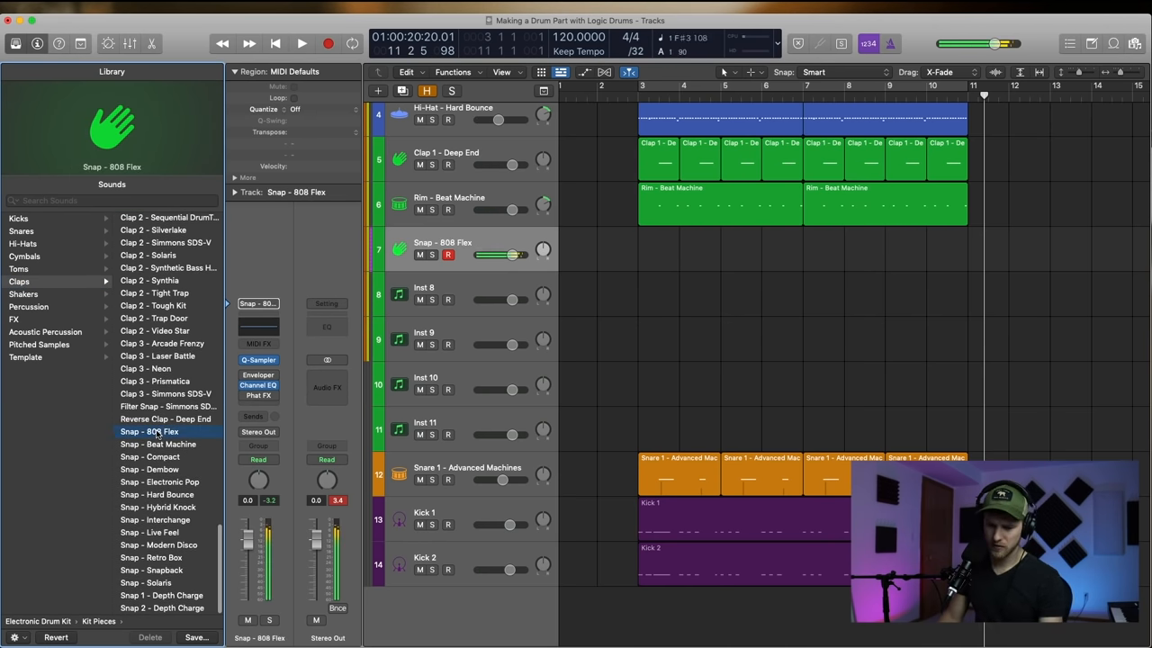
{"action": "left_click", "coordinate": [158, 493]}
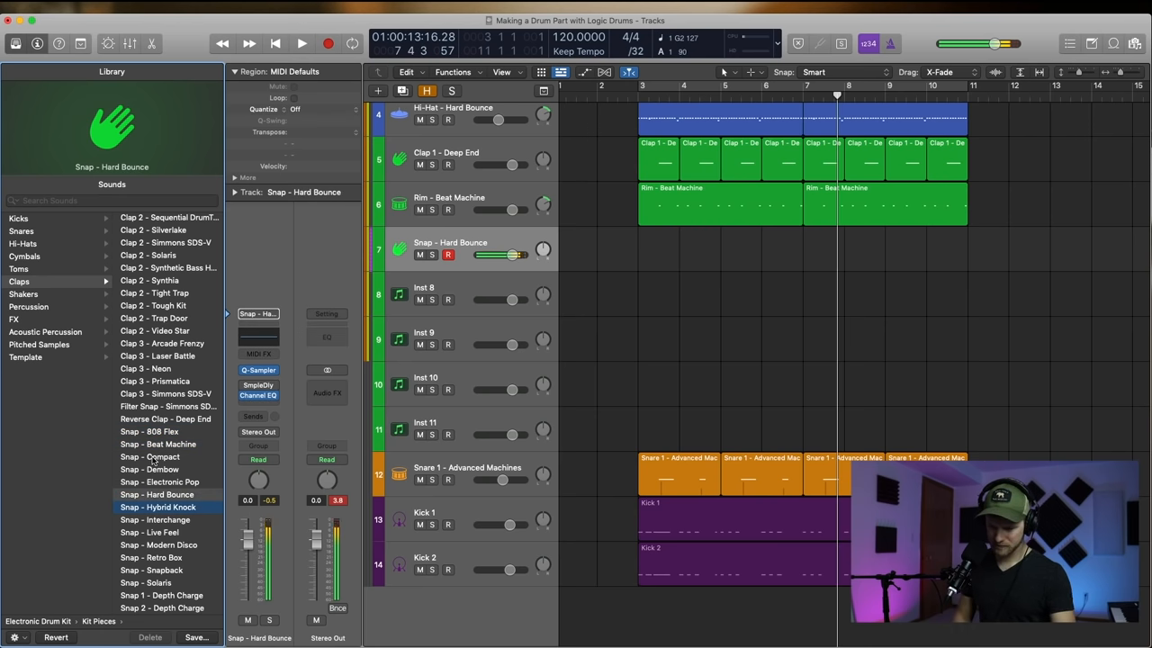
{"action": "left_click", "coordinate": [158, 507]}
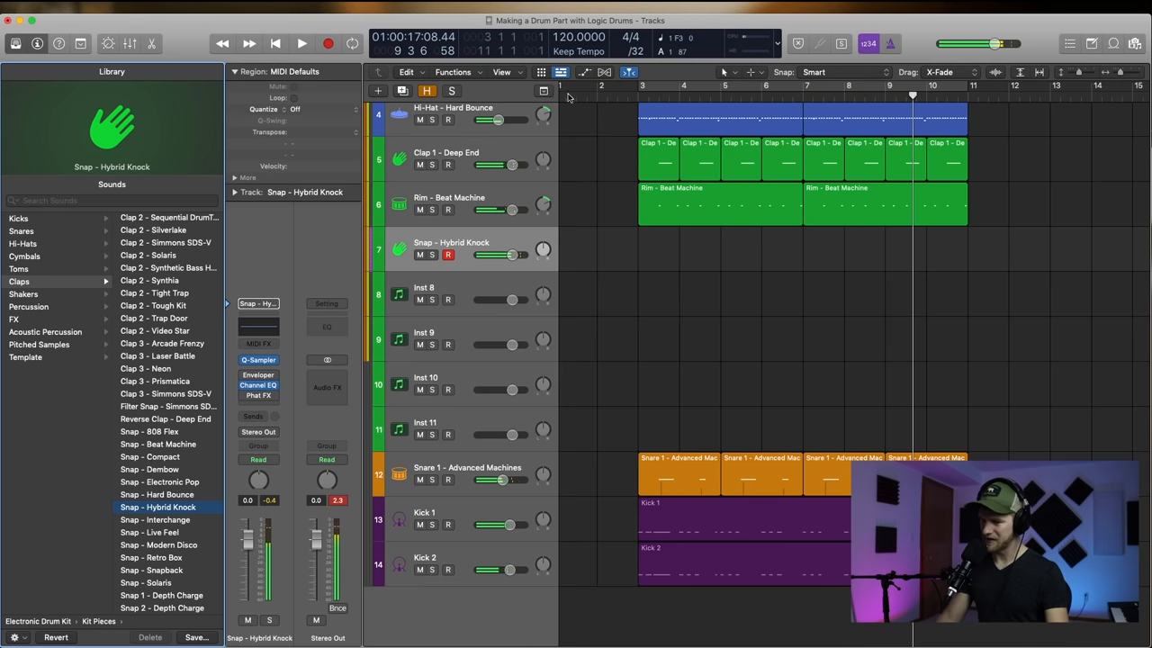
{"action": "left_click", "coordinate": [302, 43]}
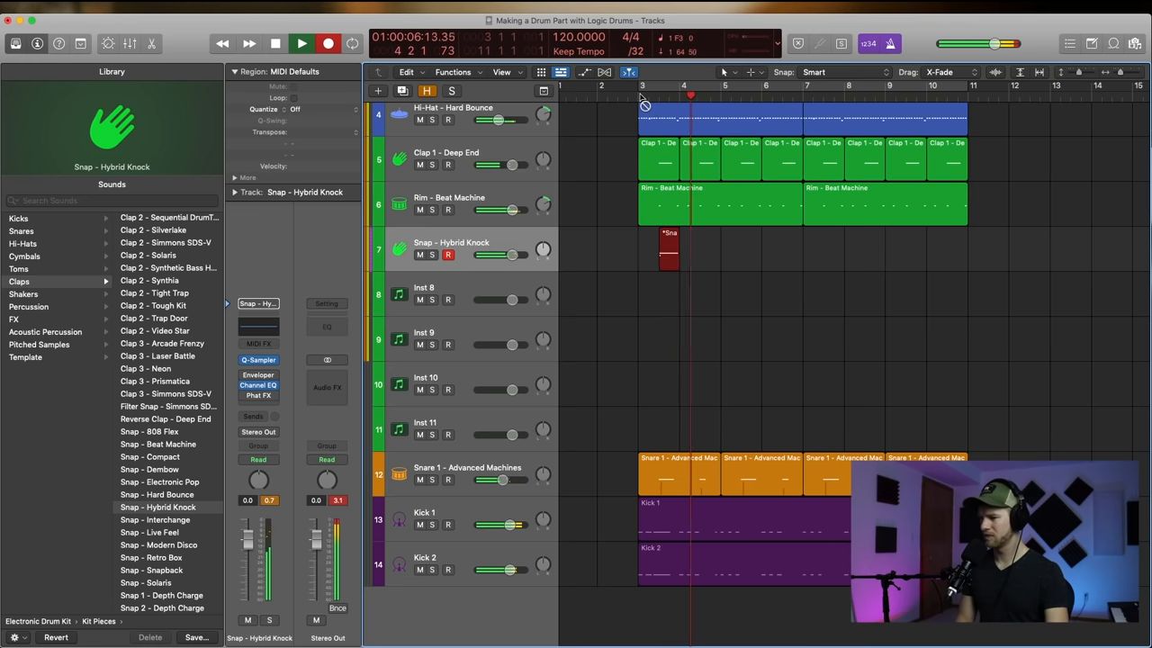
- Add a ChromaVerb reverb to the Snap - Hybrid Knock track and lengthen its decay
{"action": "double_click", "coordinate": [670, 252]}
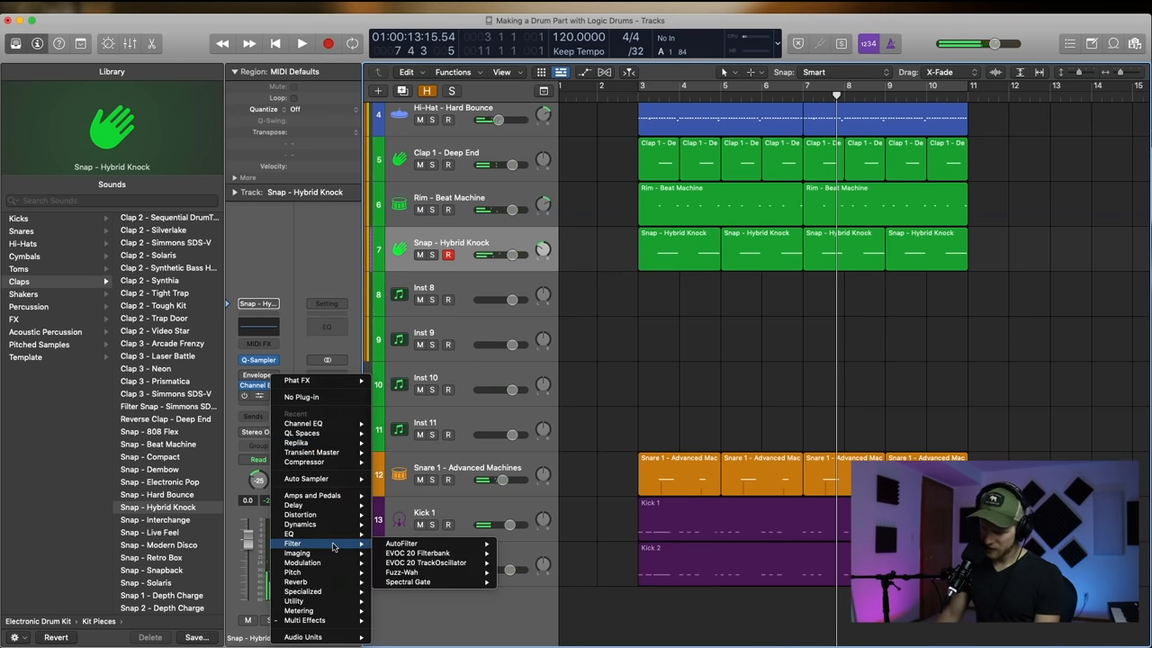
{"action": "mouse_move", "coordinate": [292, 572]}
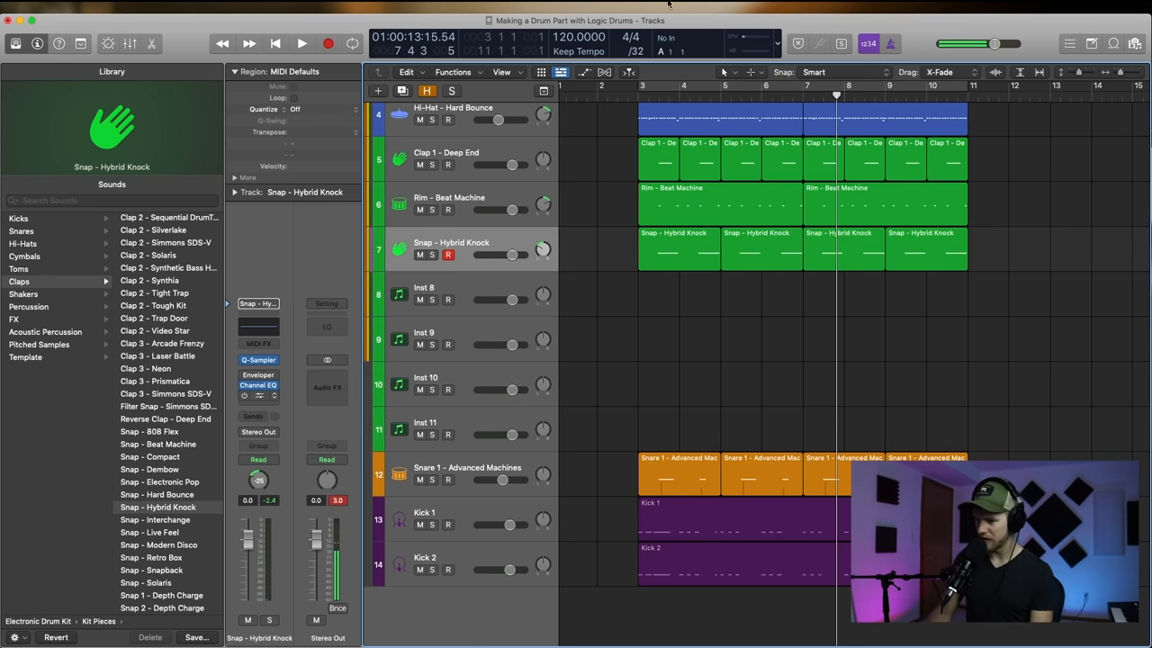
{"action": "left_click", "coordinate": [260, 396]}
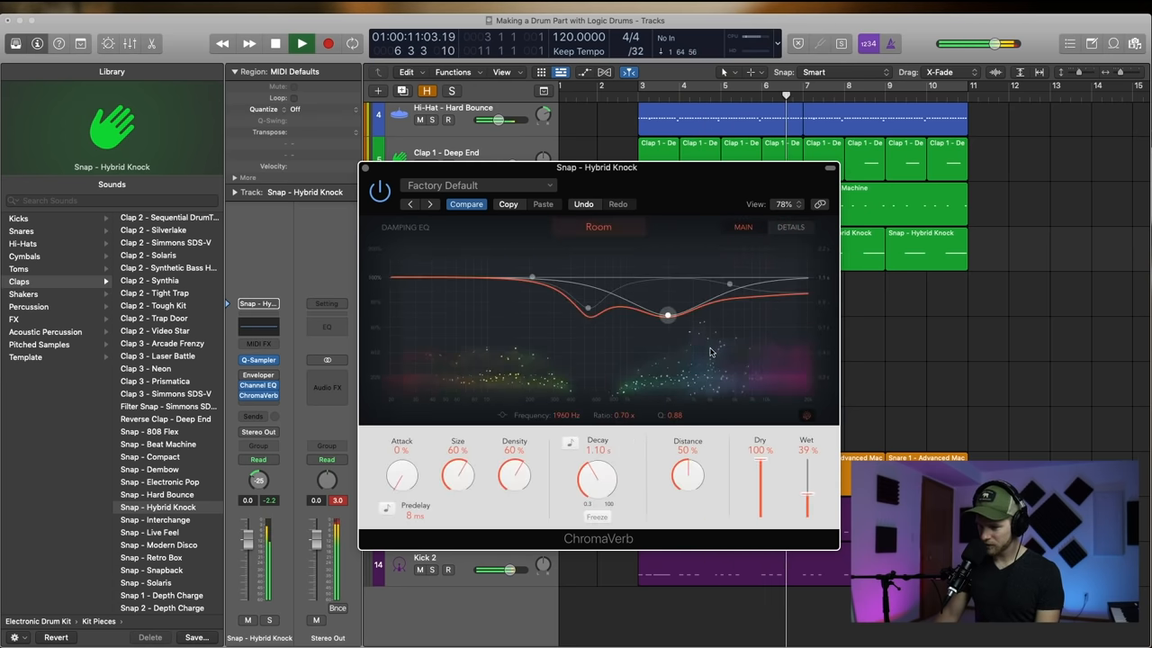
{"action": "left_click_drag", "start_coordinate": [598, 475], "coordinate": [598, 459]}
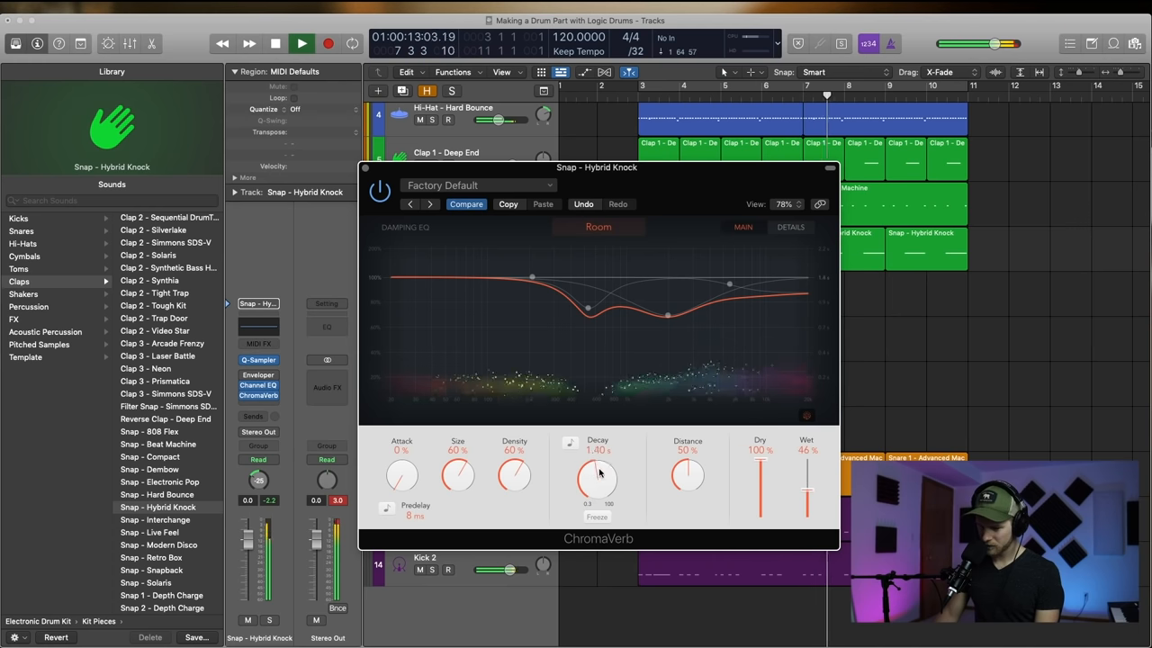
{"action": "left_click_drag", "start_coordinate": [598, 477], "coordinate": [597, 459]}
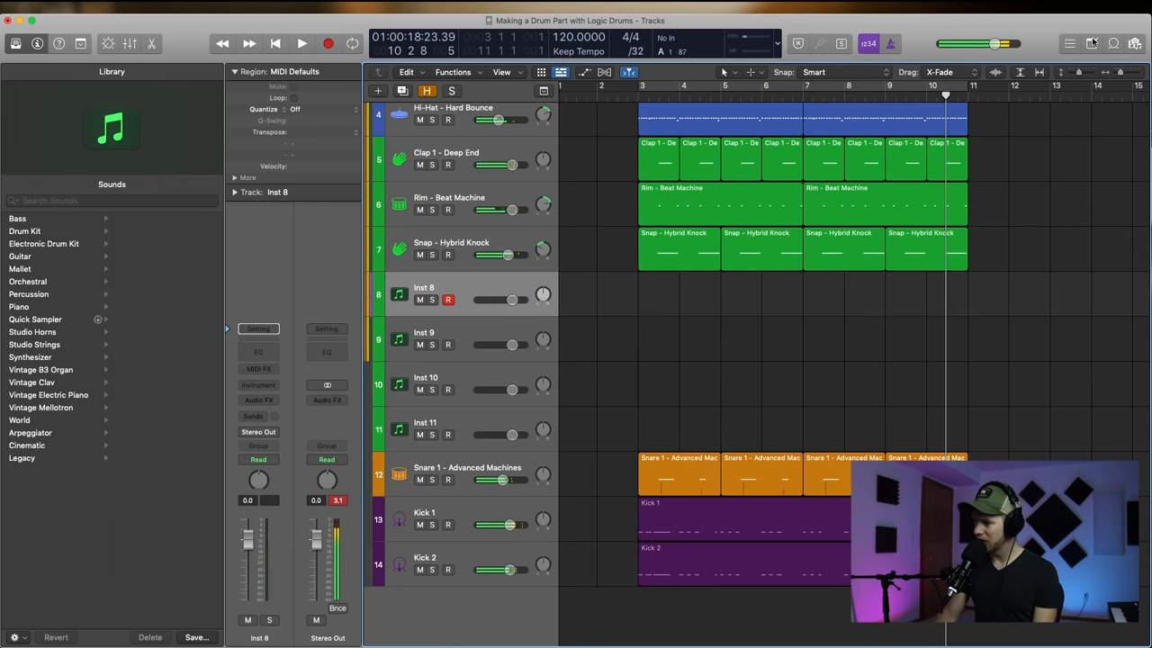
- Filter the Loop Browser to All Drums, preview and drag Ascension Beat onto a new track
{"action": "left_click", "coordinate": [862, 43]}
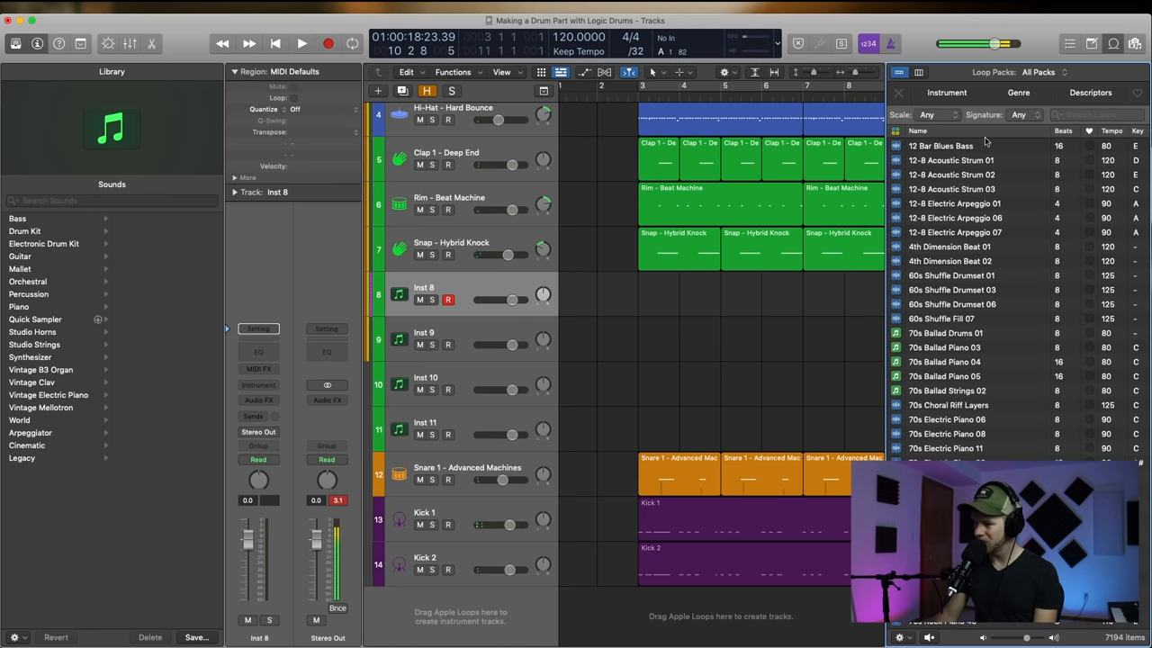
{"action": "left_click", "coordinate": [1019, 91]}
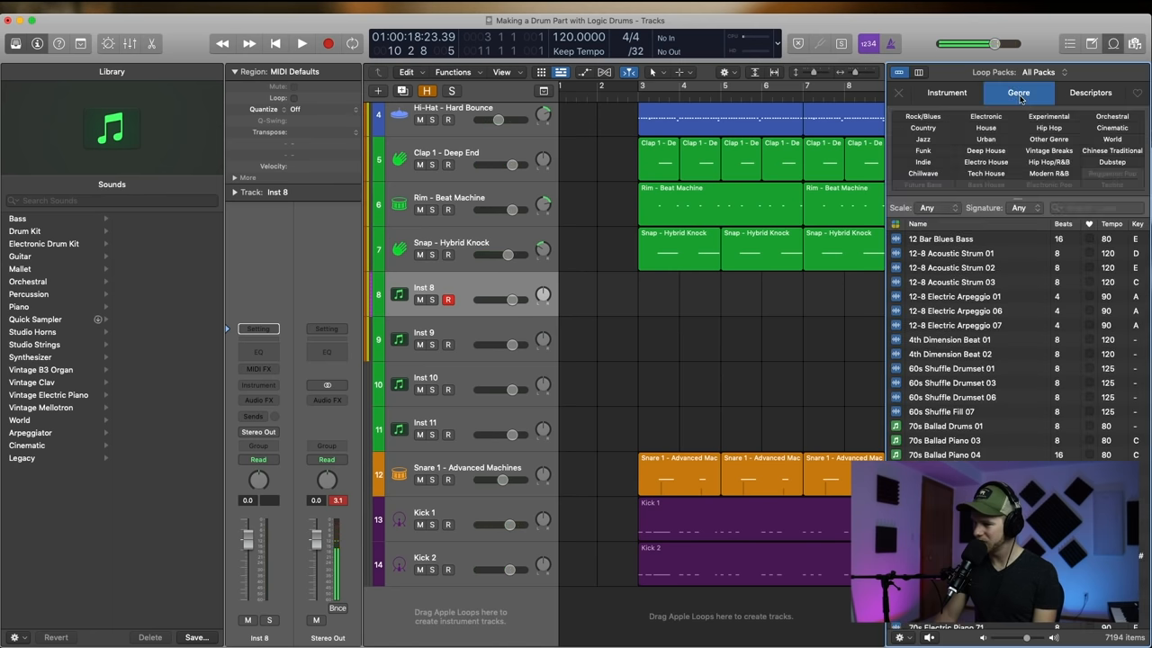
{"action": "left_click", "coordinate": [947, 92]}
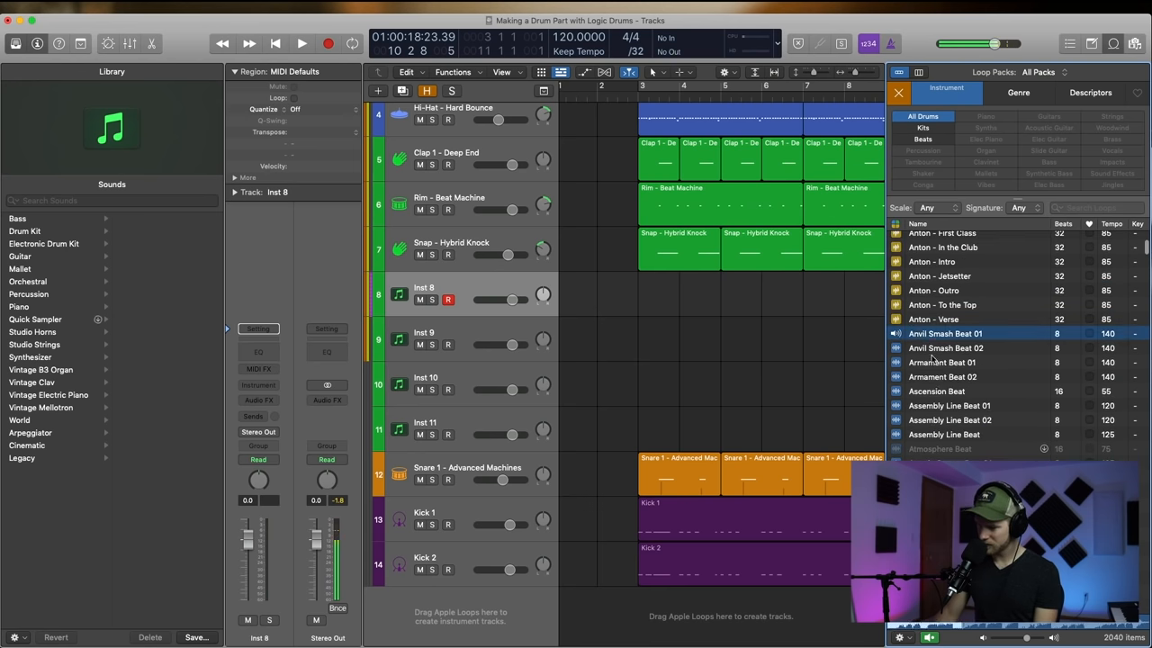
{"action": "left_click", "coordinate": [936, 391]}
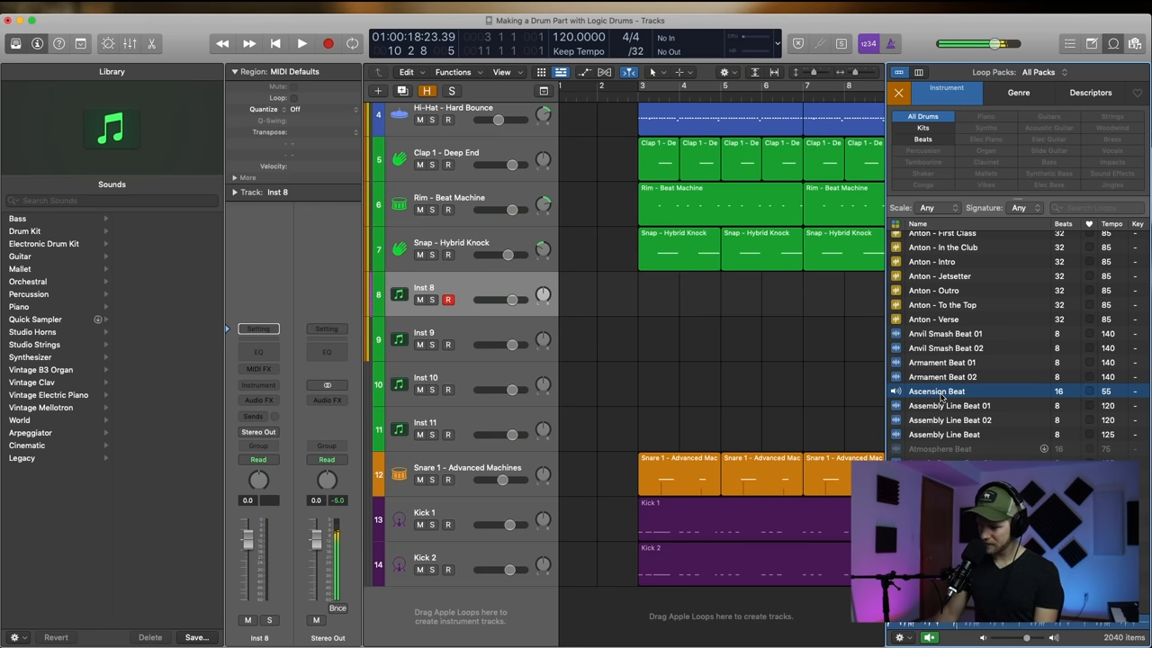
{"action": "left_click_drag", "start_coordinate": [936, 390], "coordinate": [648, 608]}
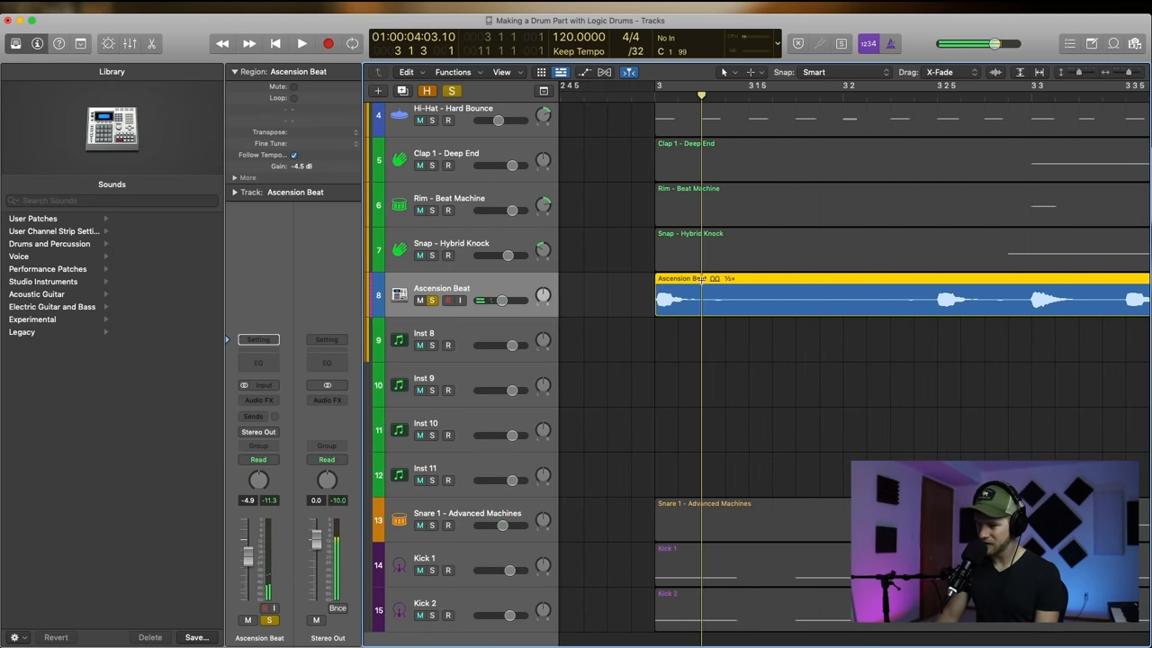
- Slice the drum loop into short pieces and shorten the first slice
{"action": "left_click", "coordinate": [932, 297]}
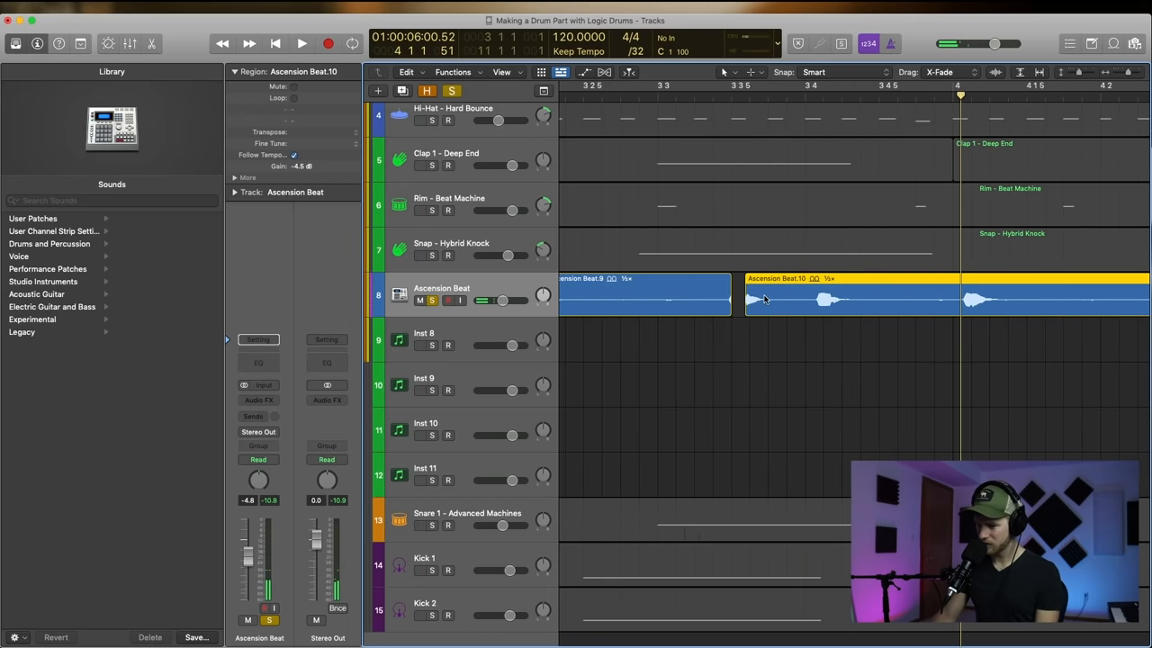
{"action": "left_click_drag", "start_coordinate": [765, 299], "coordinate": [657, 290]}
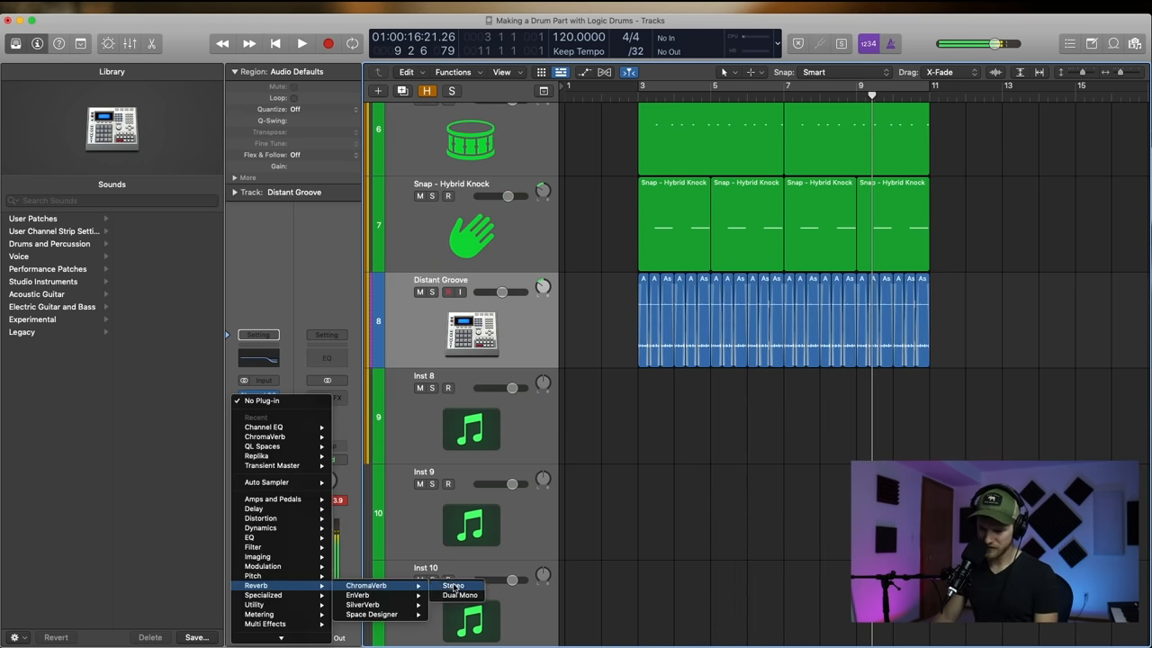
- Put a stereo ChromaVerb on the Distant Groove track with a longer decay
{"action": "left_click", "coordinate": [453, 585]}
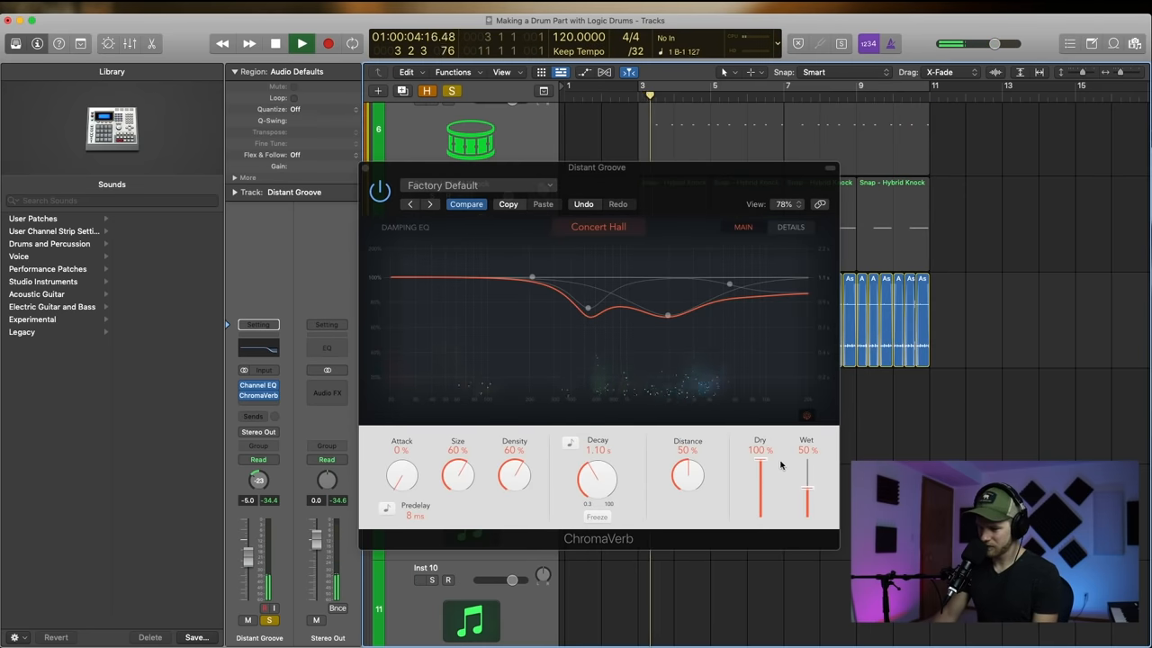
{"action": "left_click_drag", "start_coordinate": [597, 475], "coordinate": [601, 458]}
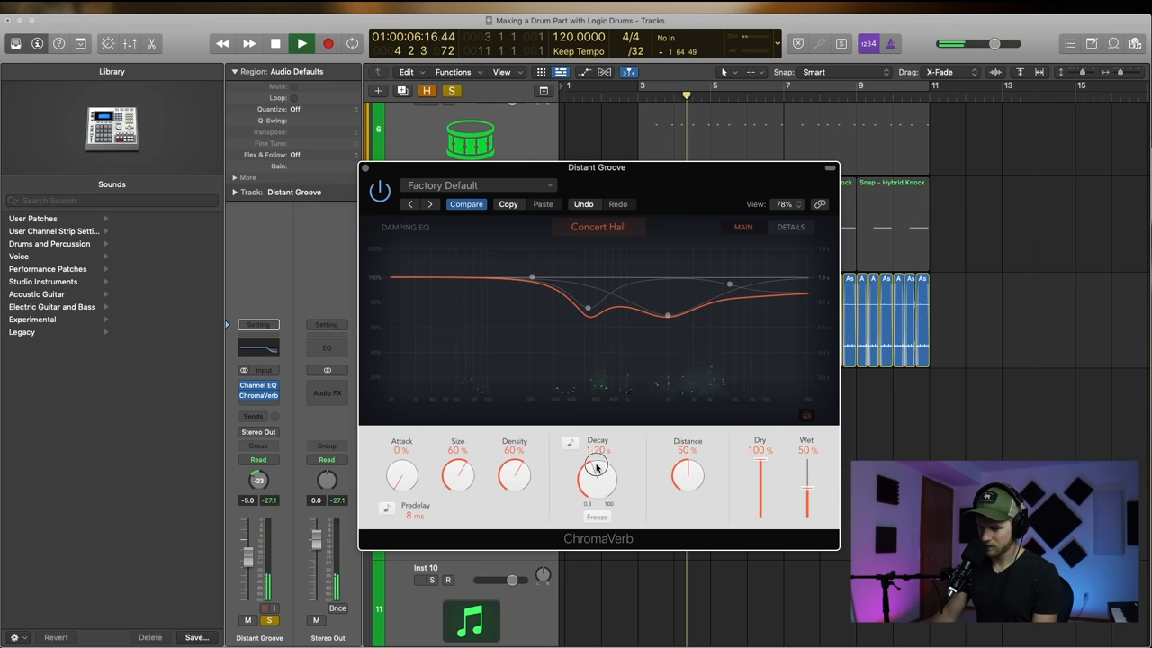
{"action": "left_click", "coordinate": [790, 227]}
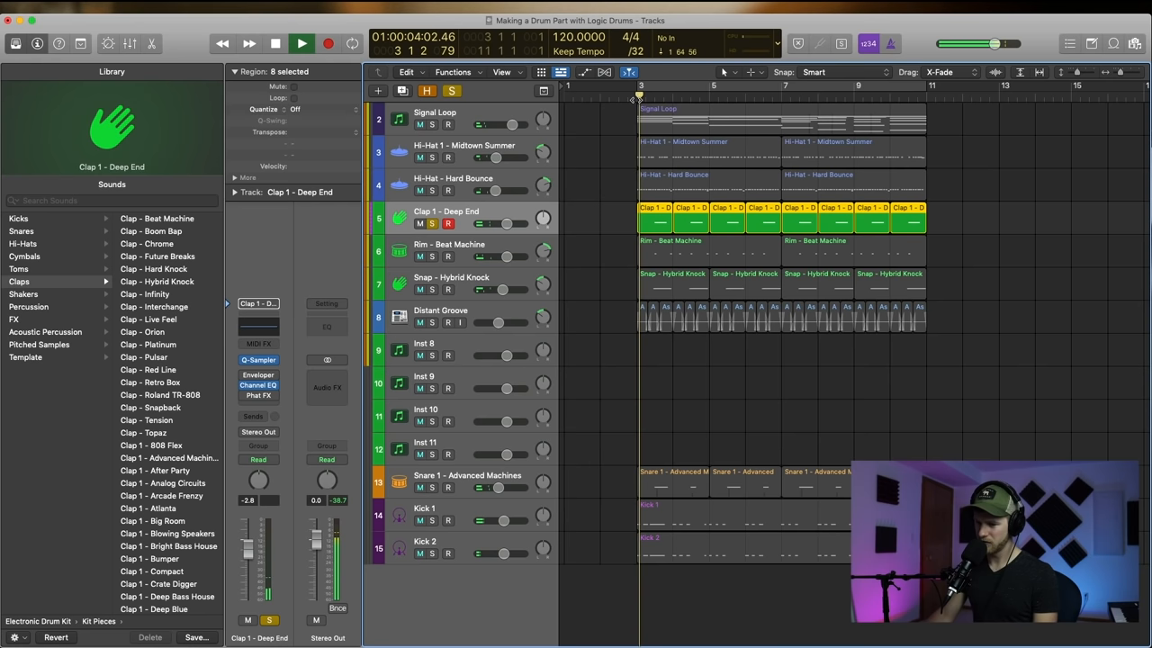
- Bounce the clap track in place and select the short Rev Clap_1 hit for copying
{"action": "left_click", "coordinate": [302, 43]}
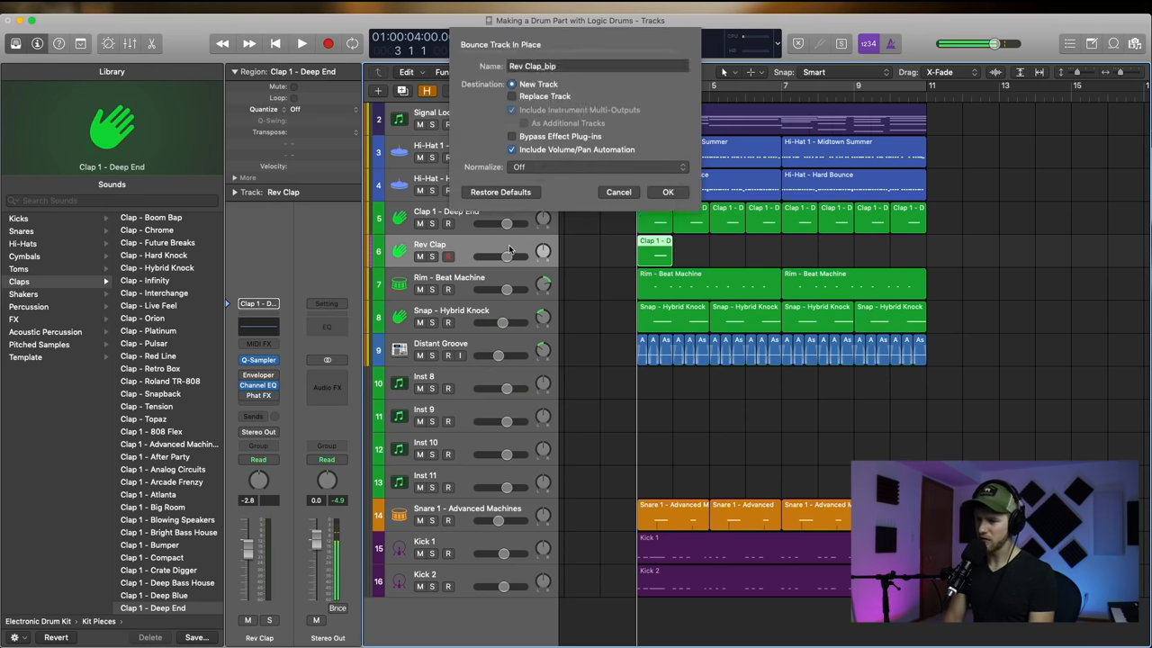
{"action": "left_click", "coordinate": [668, 191]}
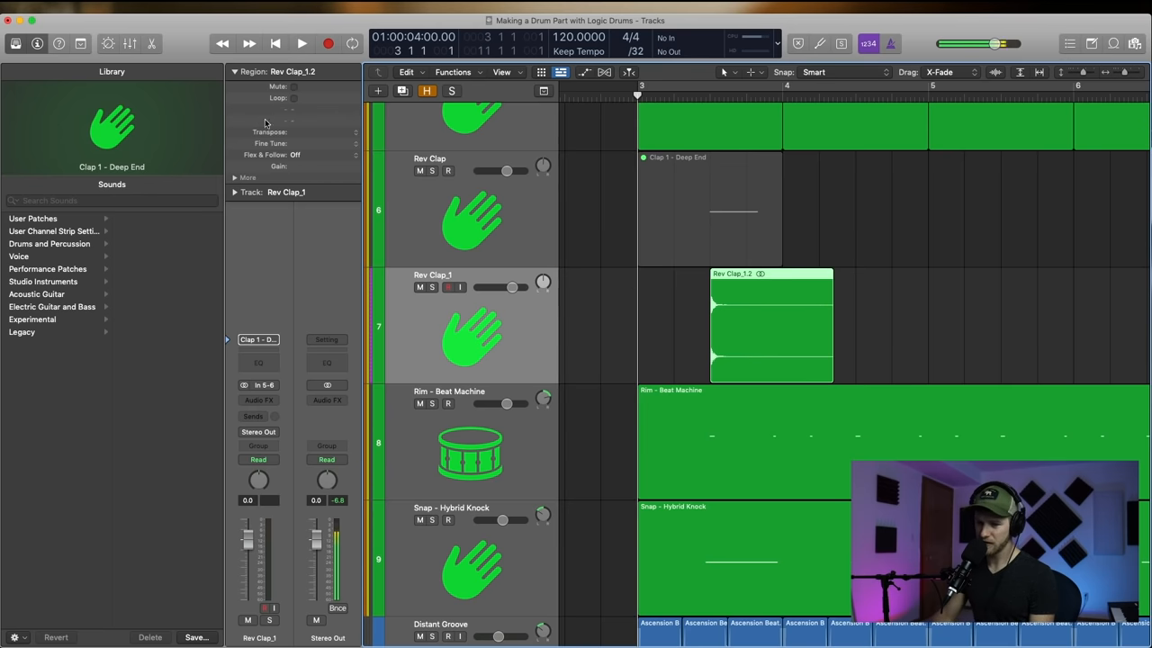
{"action": "left_click", "coordinate": [248, 178]}
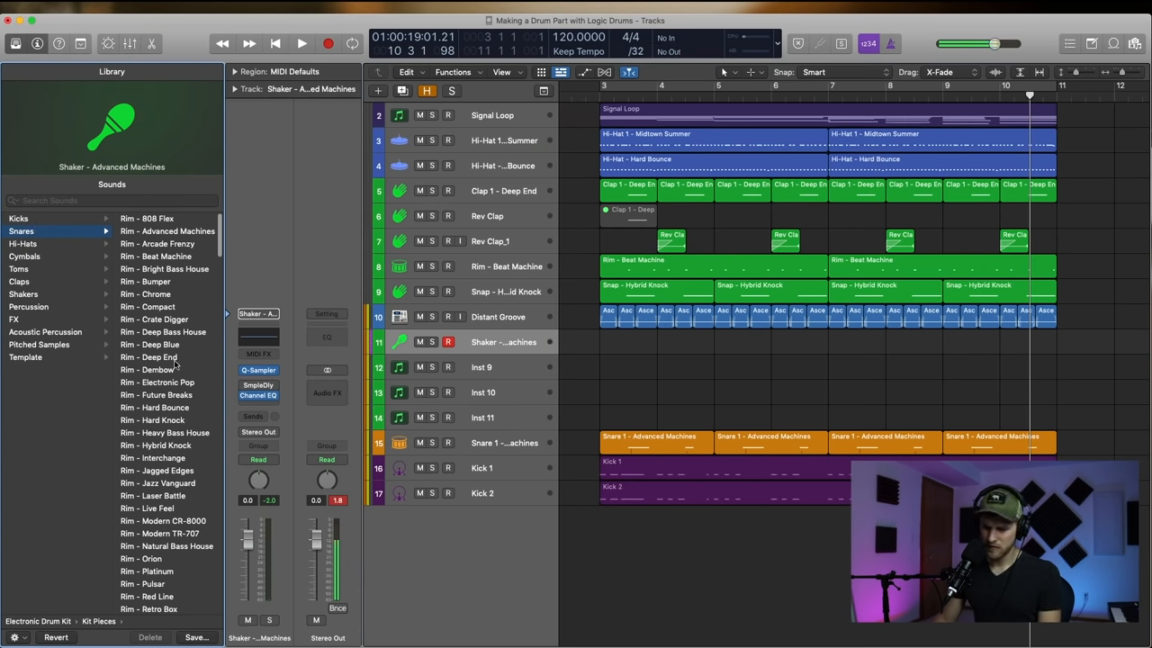
- Audition the Deep End and Dembow rim patches, load Snare 1 - Big Room and duplicate its track
{"action": "left_click", "coordinate": [147, 356]}
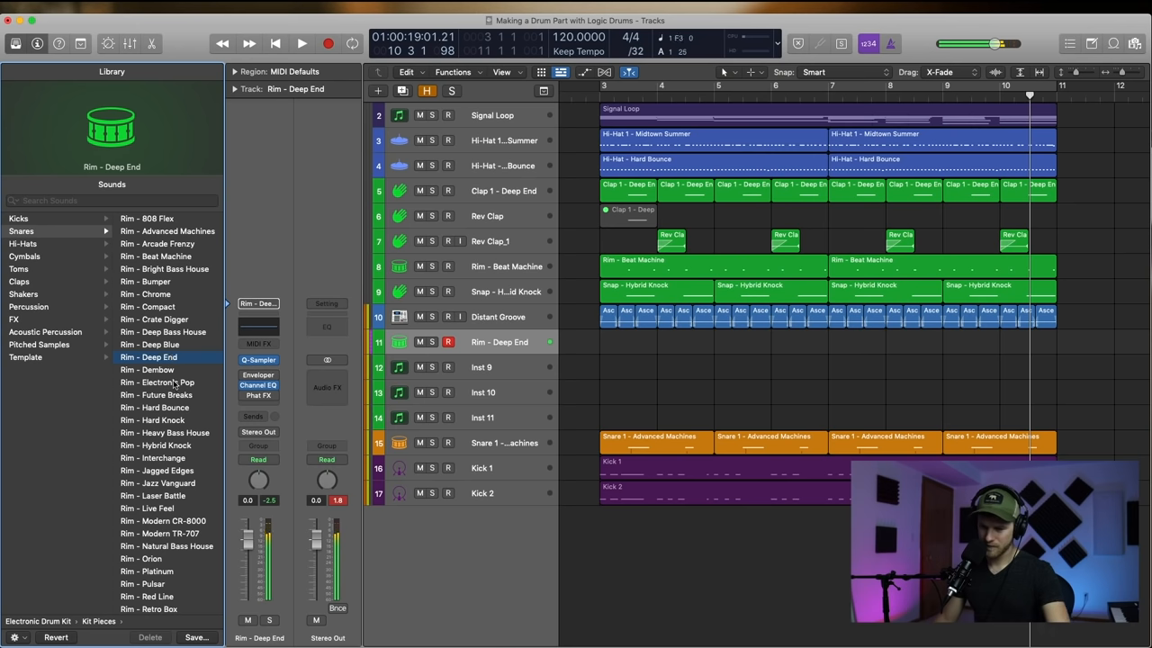
{"action": "left_click", "coordinate": [147, 371]}
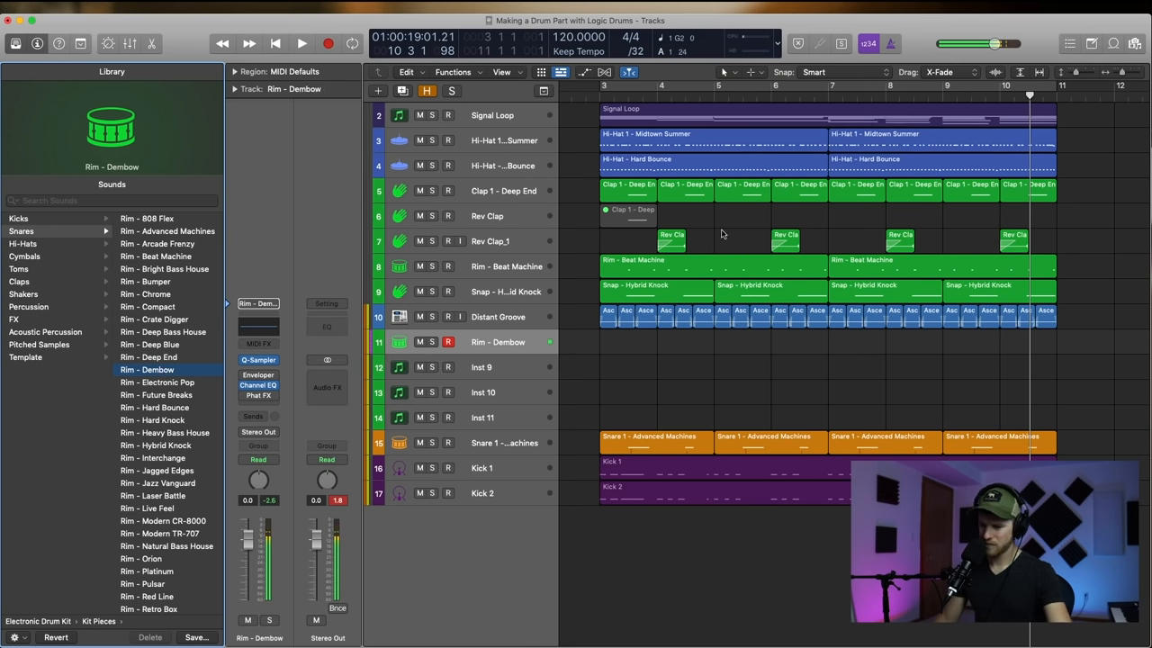
{"action": "left_click", "coordinate": [157, 382]}
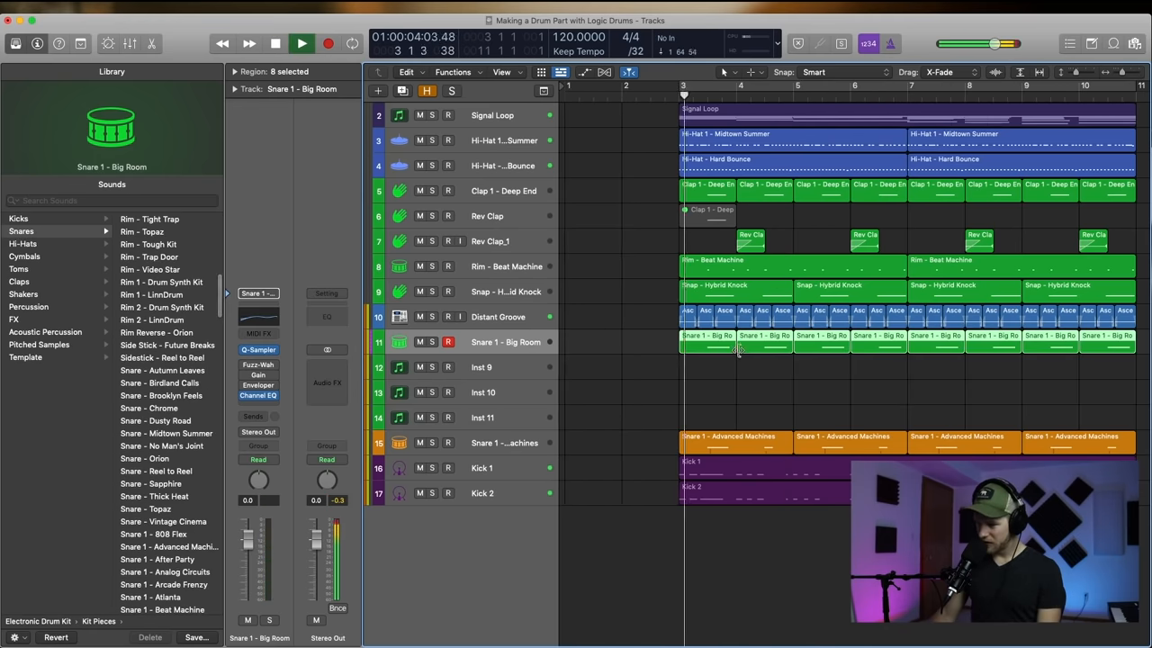
{"action": "left_click", "coordinate": [302, 44]}
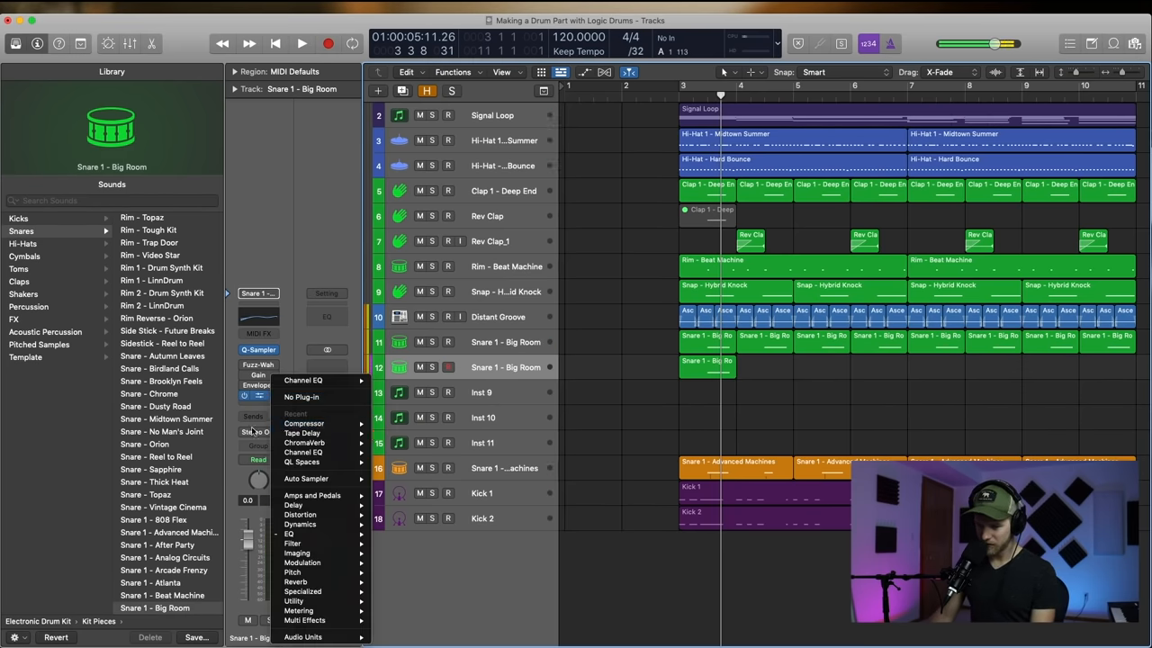
- Add a ChromaVerb to the snare copy and bounce it into the Rev Verb Snare track
{"action": "left_click", "coordinate": [295, 581]}
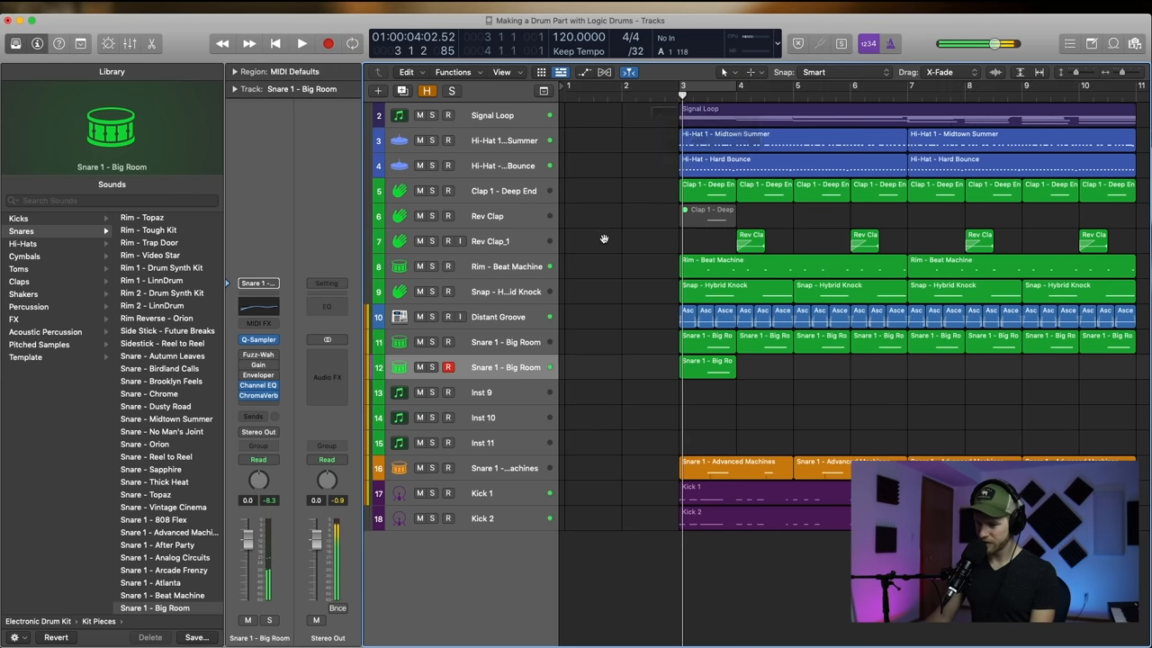
{"action": "left_click", "coordinate": [705, 367]}
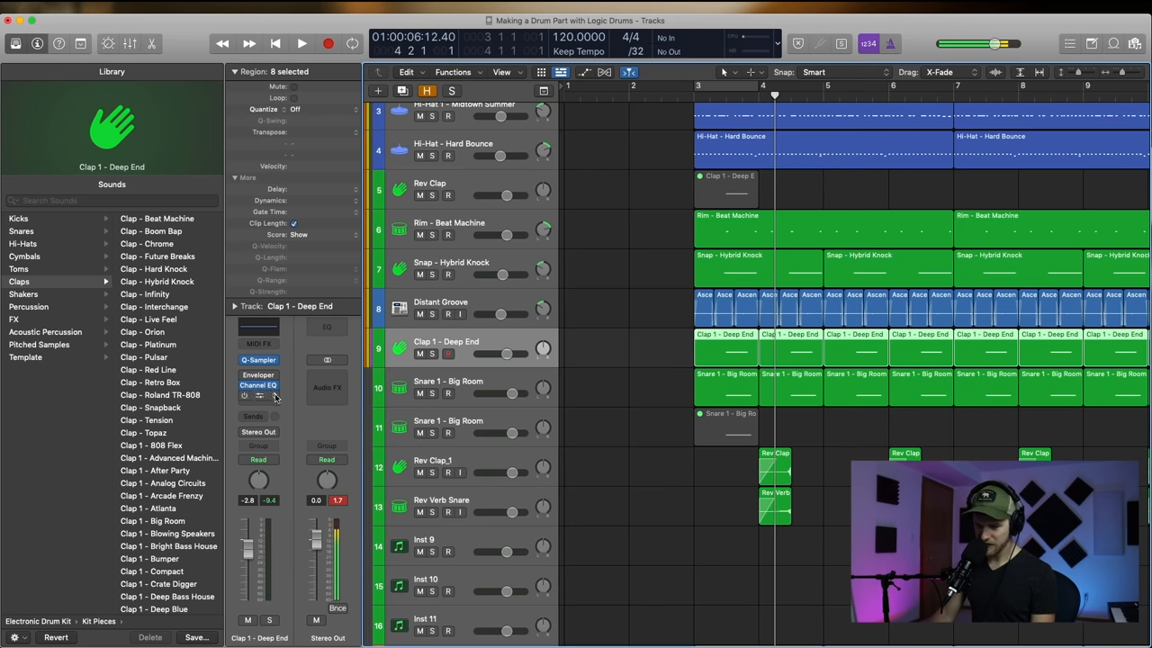
{"action": "mouse_move", "coordinate": [407, 403]}
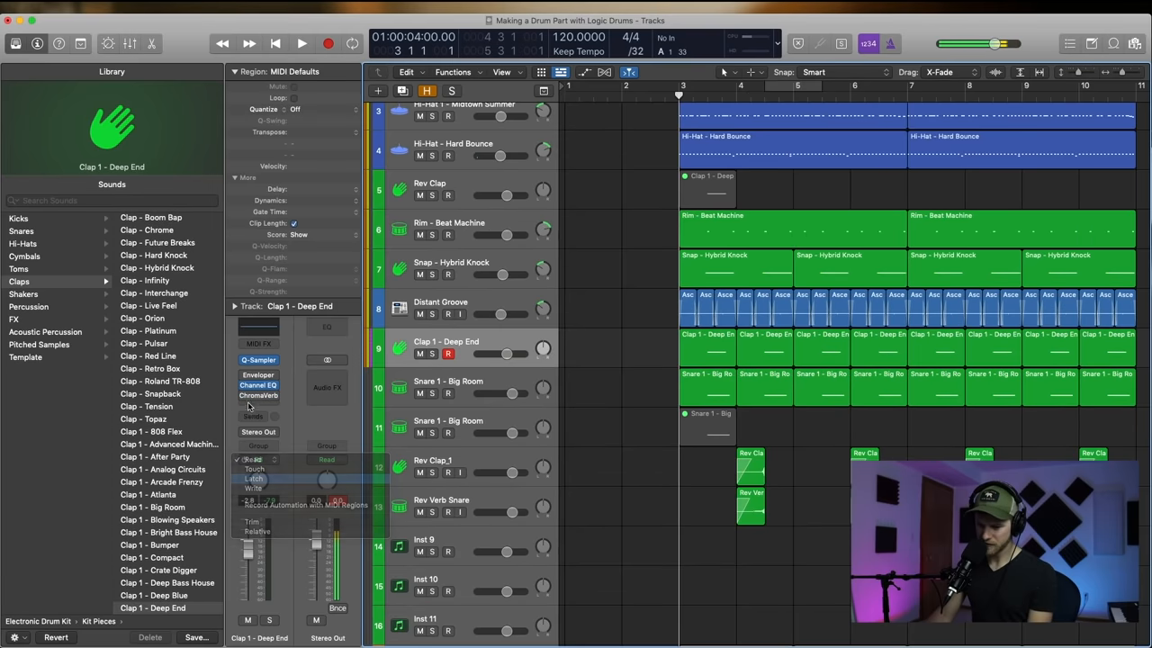
- Duplicate the rim track into Rim R and Rim L copies carrying the rim pattern
{"action": "left_click", "coordinate": [303, 43]}
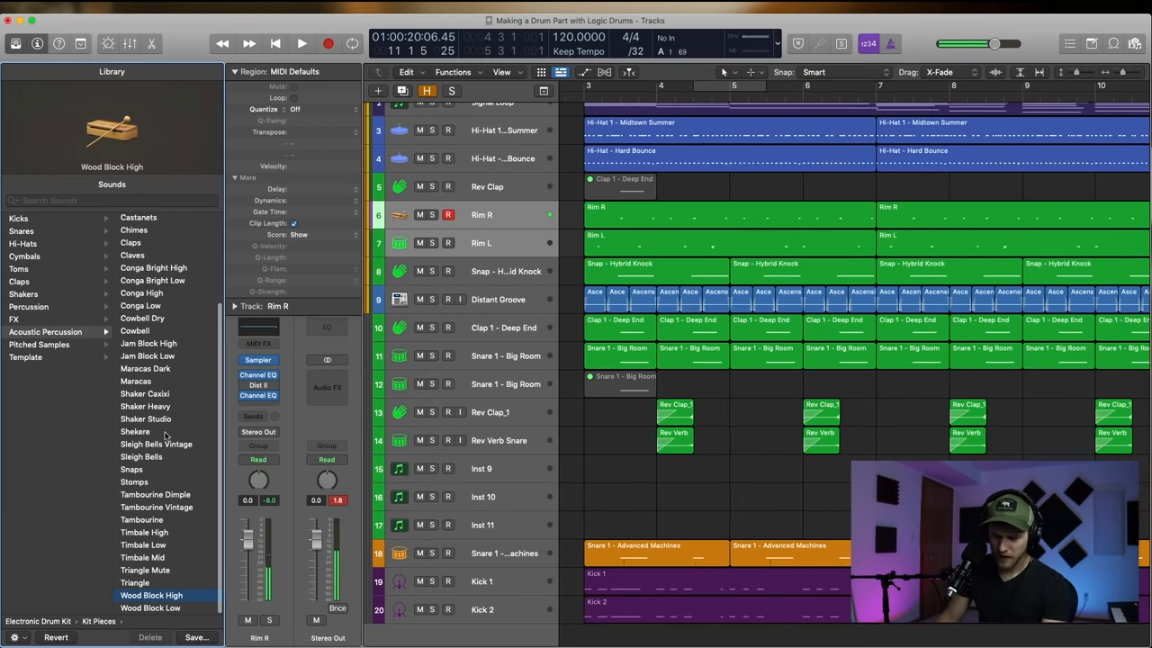
- Load the Acoustic Percussion Maracas patch and lay its pattern onto Maracas R and Maracas L
{"action": "left_click", "coordinate": [137, 381]}
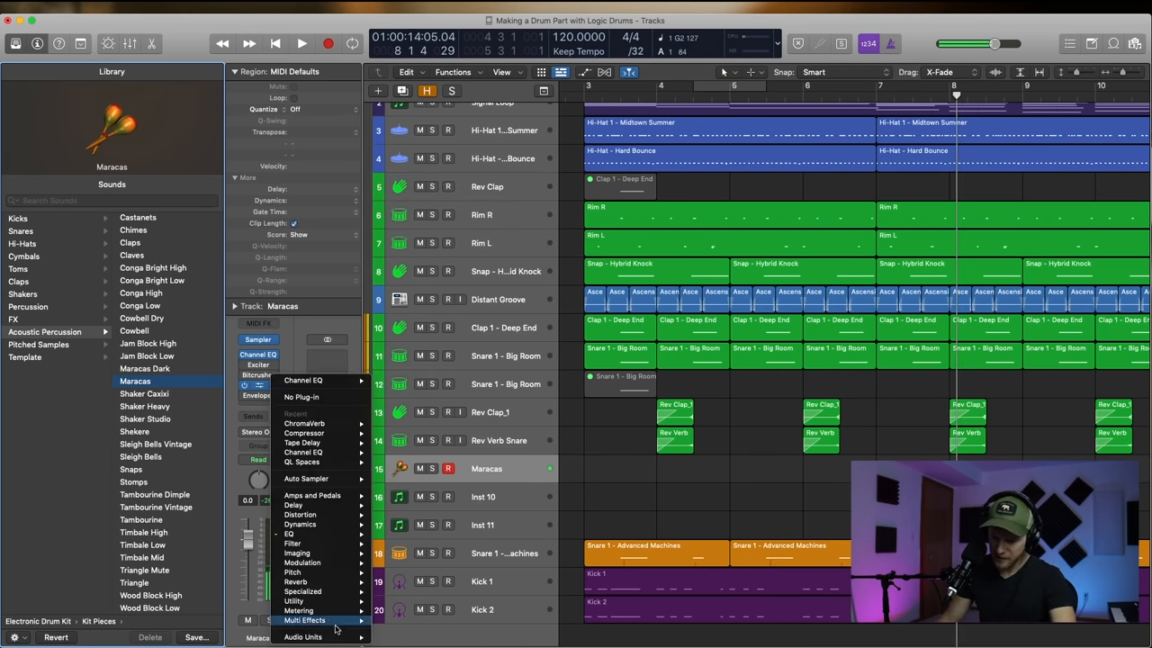
{"action": "mouse_move", "coordinate": [292, 601]}
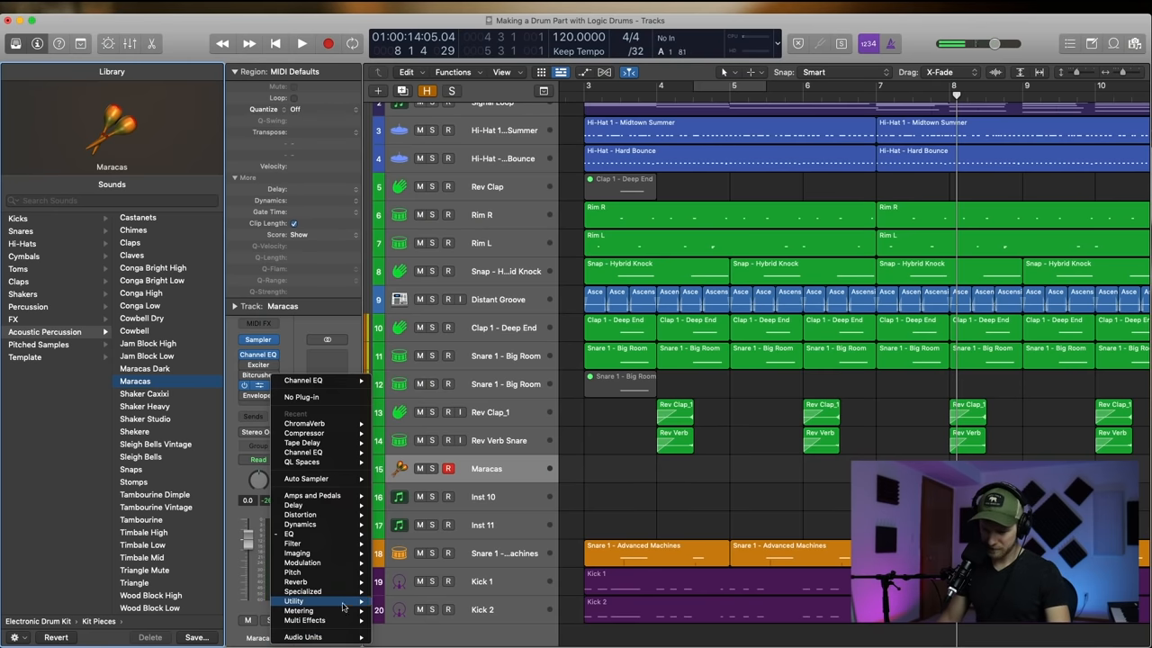
{"action": "left_click", "coordinate": [296, 601]}
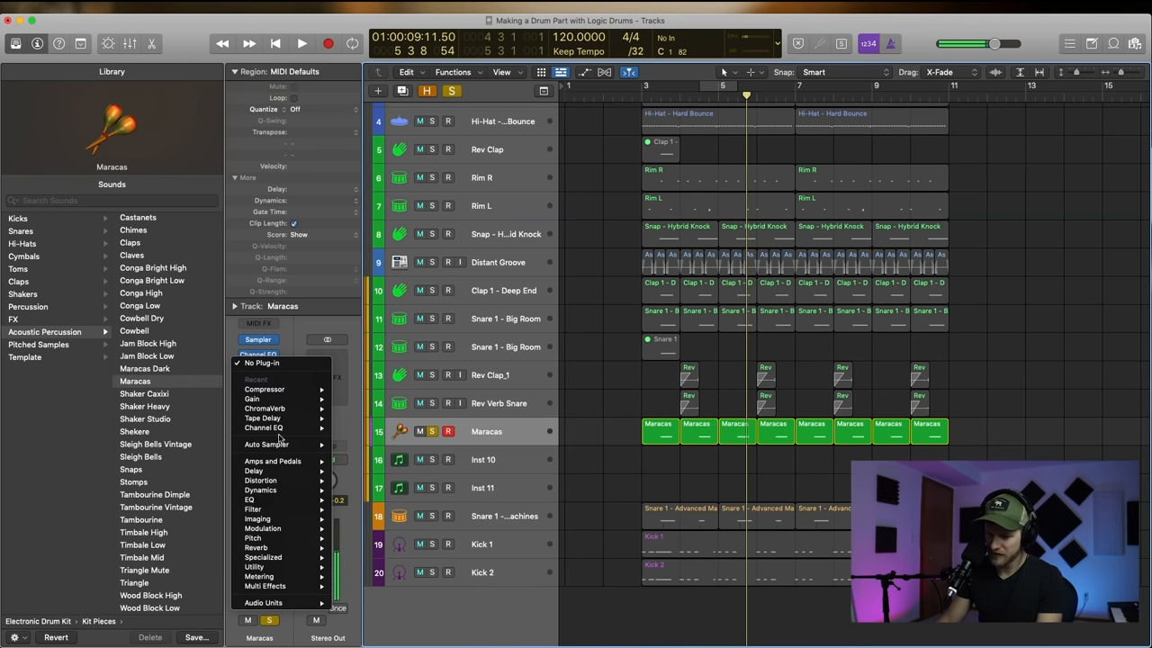
{"action": "left_click", "coordinate": [265, 407]}
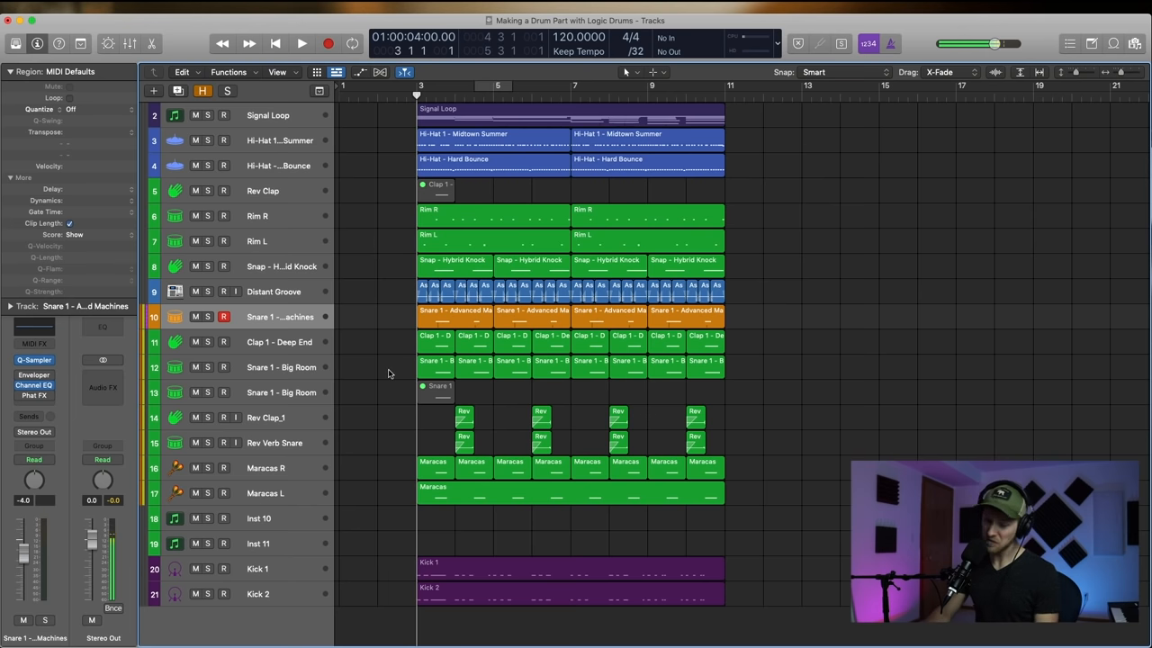
{"action": "mouse_move", "coordinate": [763, 347]}
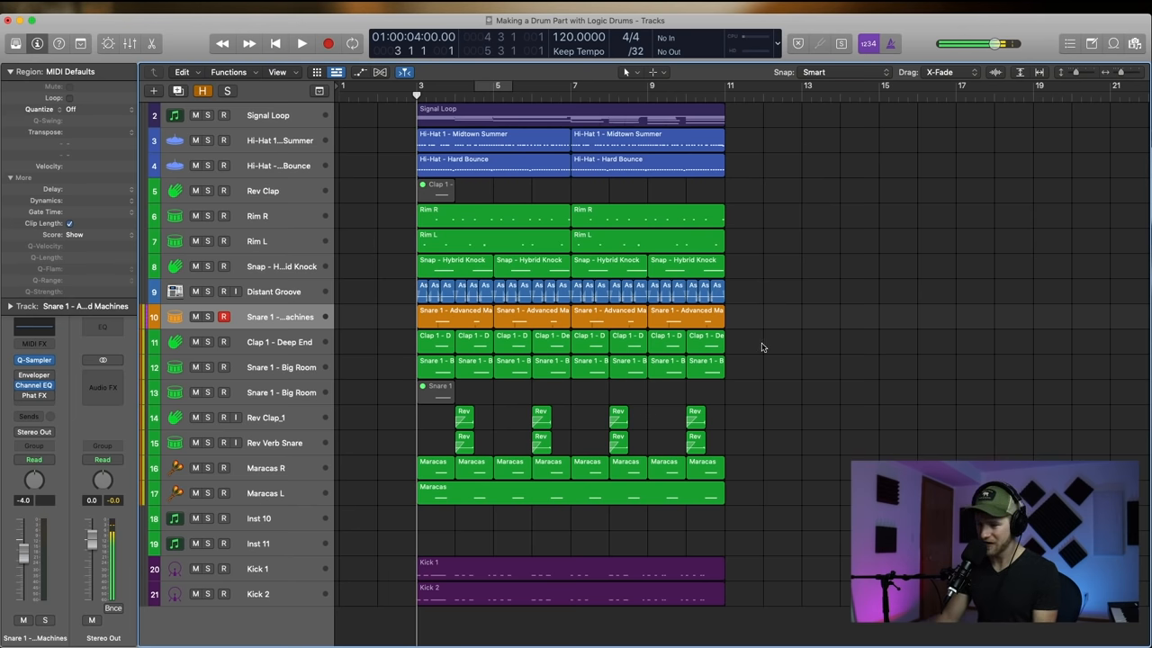
{"action": "mouse_move", "coordinate": [767, 353]}
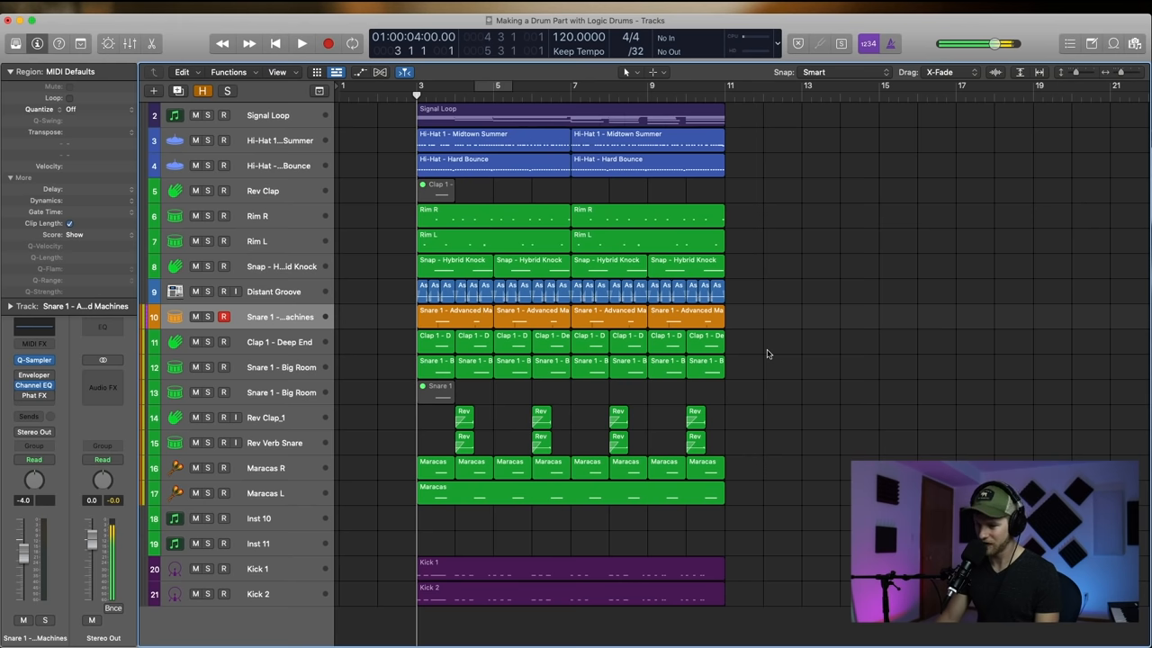